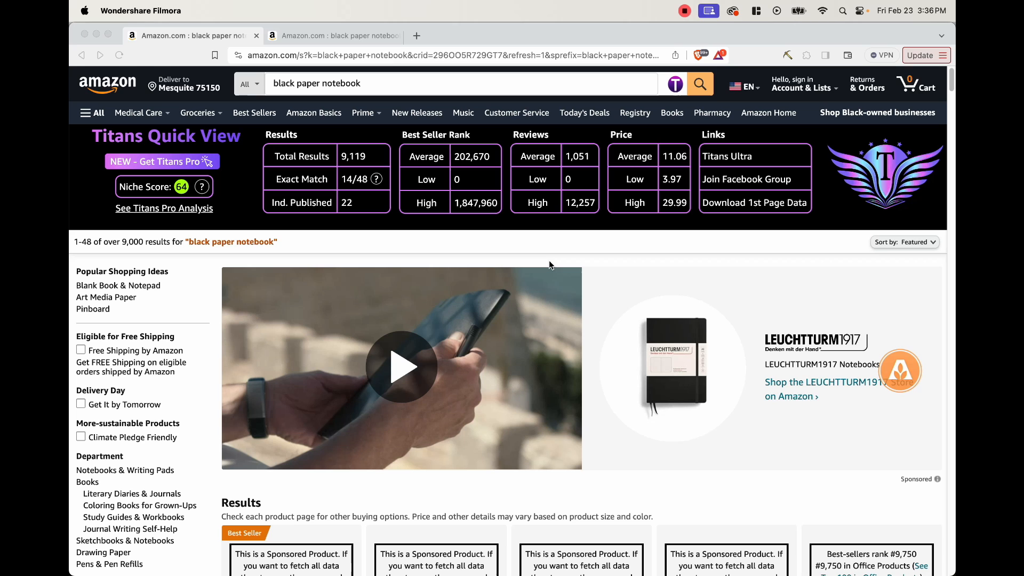
mouse_move(295, 260)
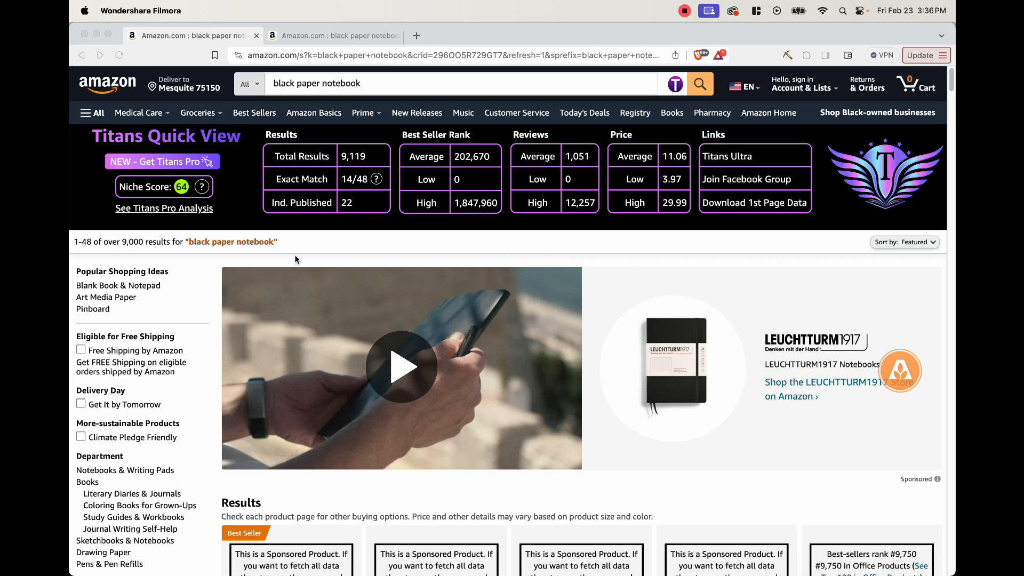
Step: Note the total result count on the first notebook search and scroll its listings
left_click(402, 367)
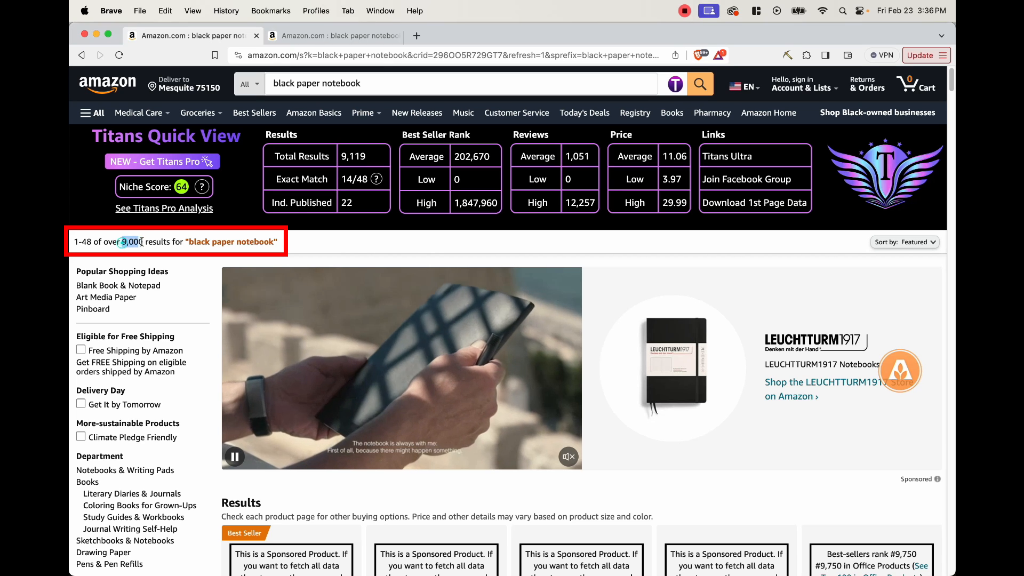
left_click(203, 187)
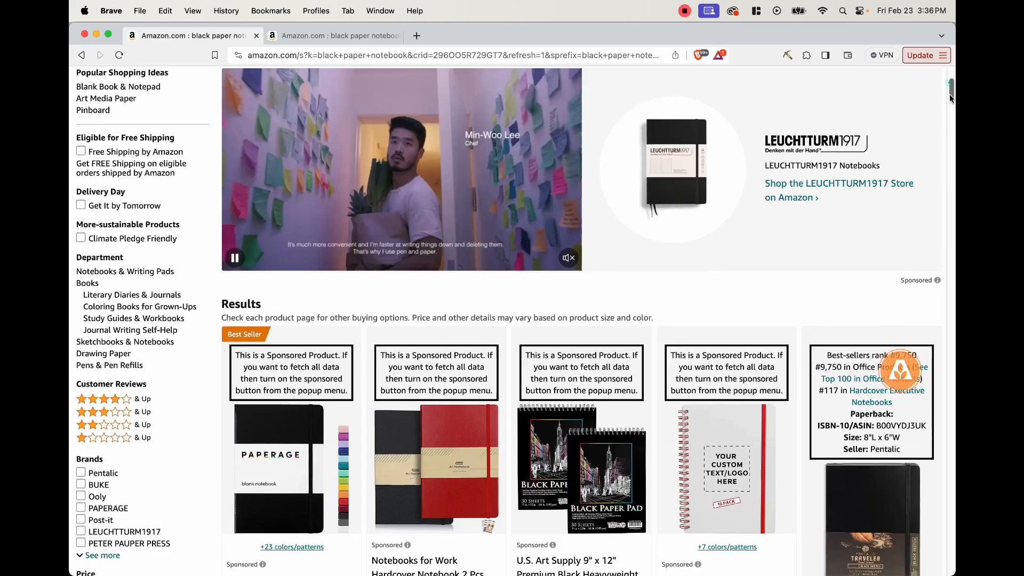
scroll("down", 3)
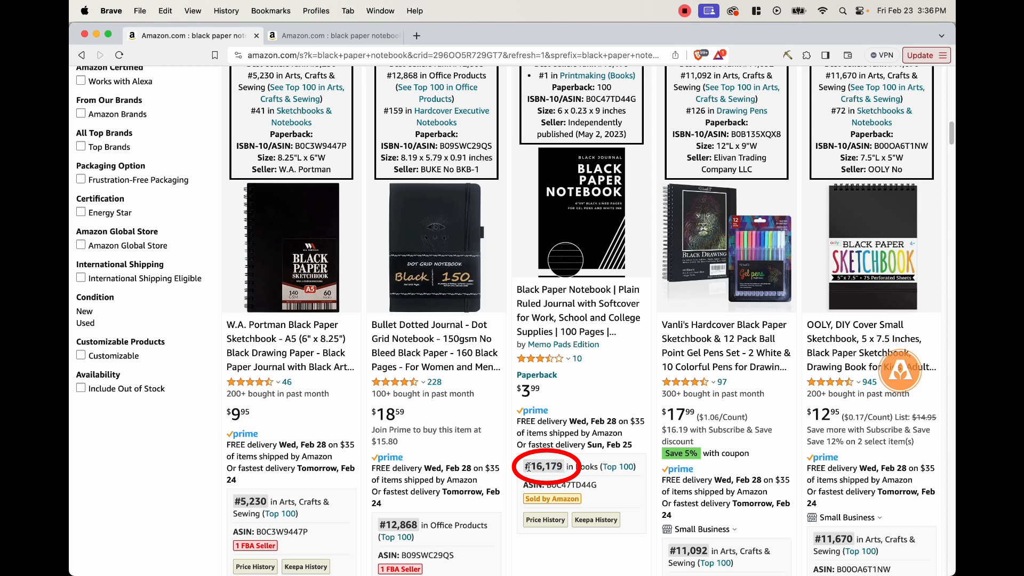
scroll("down", 3)
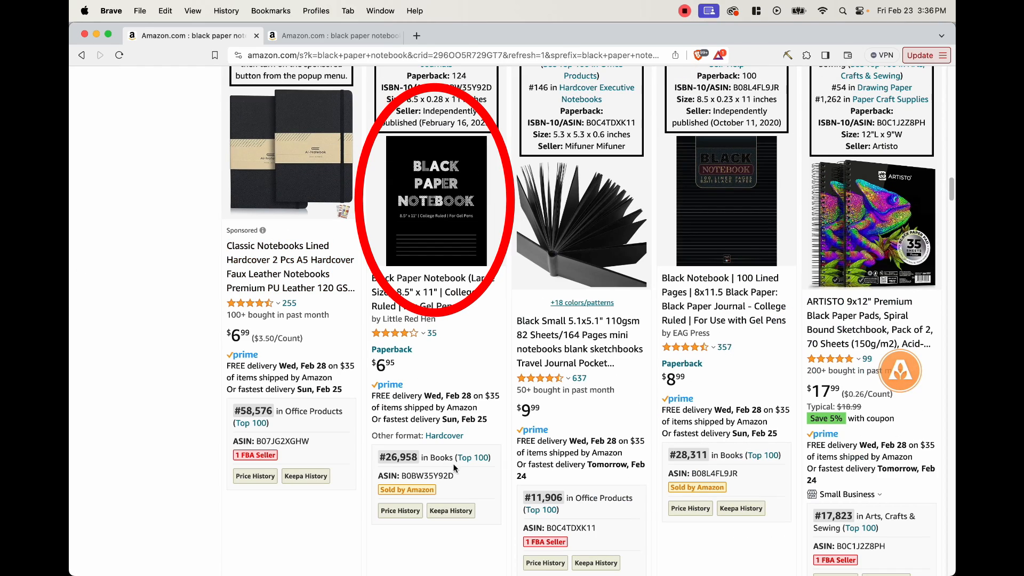
mouse_move(643, 453)
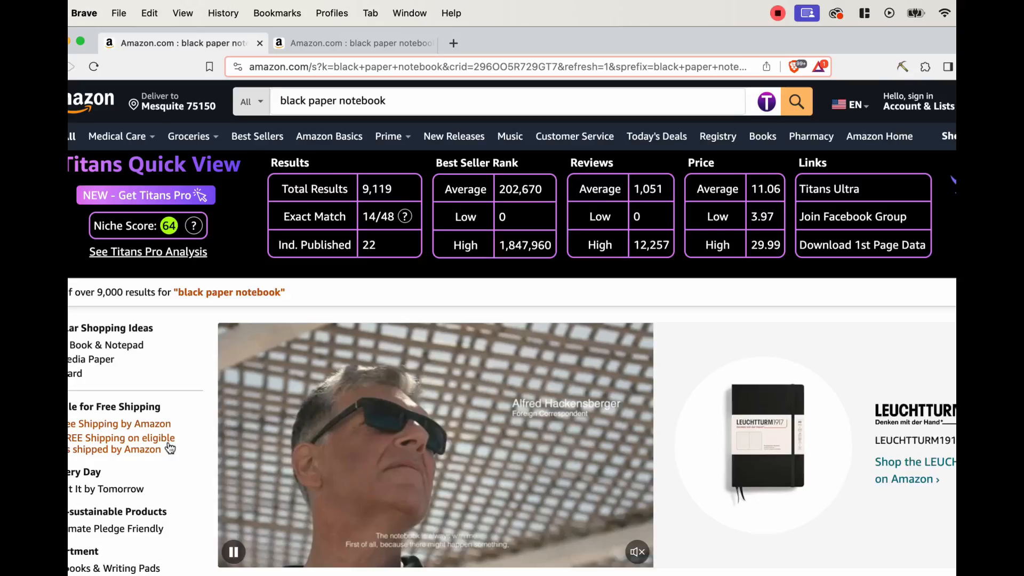
Step: Scroll the 'black paper notebook for white ink' results, checking each listing's Best Sellers Rank
left_click(361, 44)
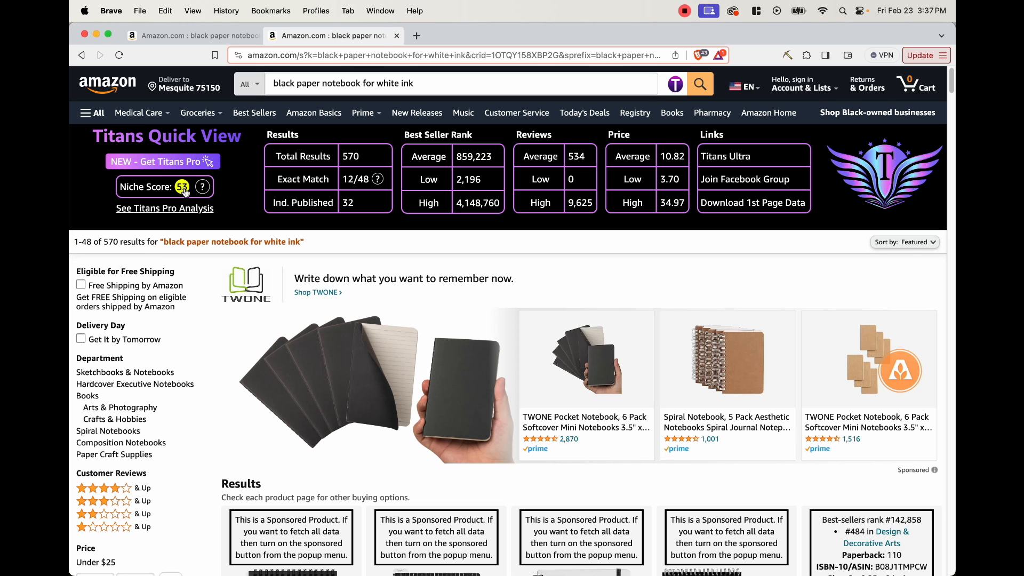
scroll("down", 3)
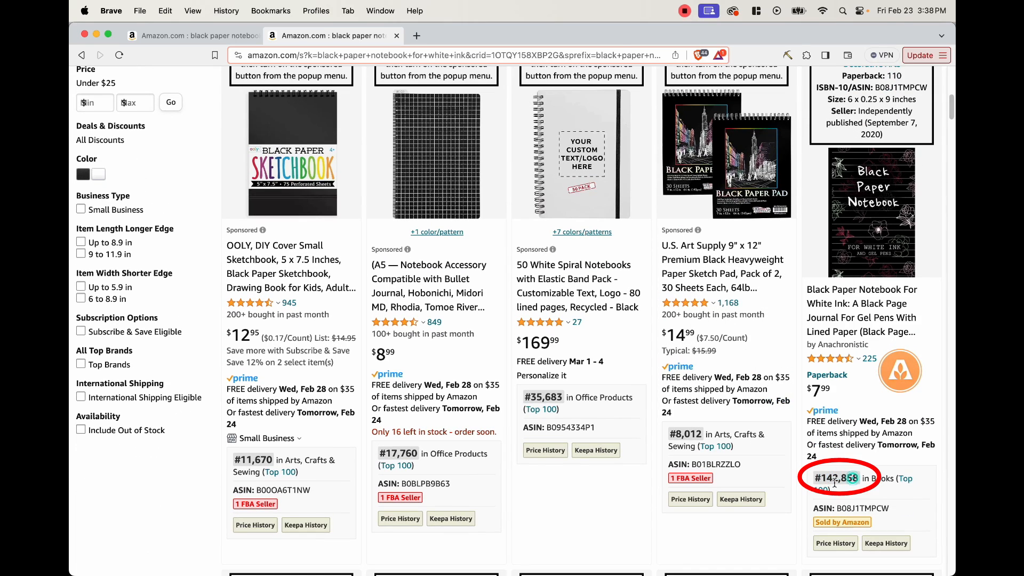
scroll("down", 3)
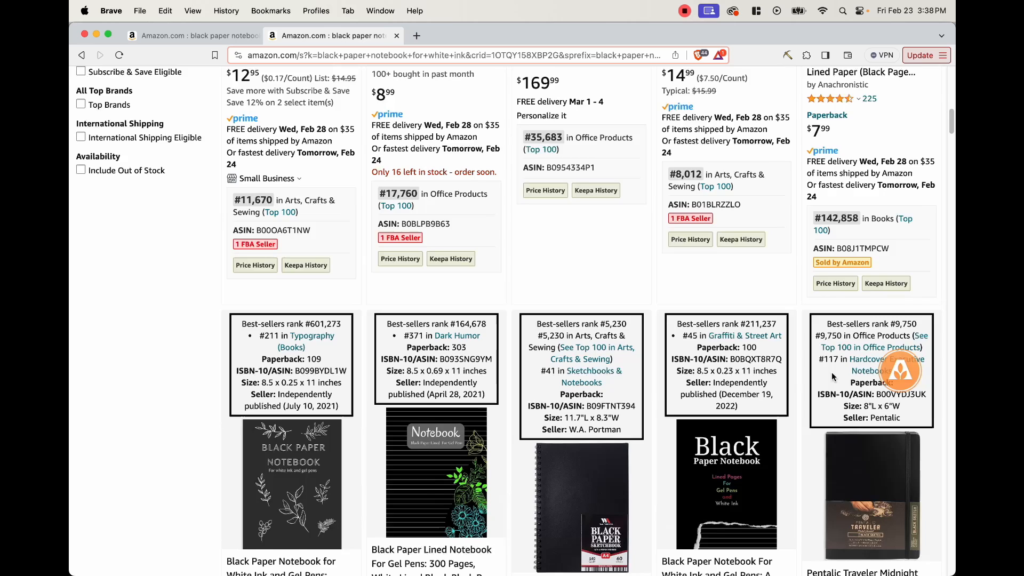
scroll("down", 3)
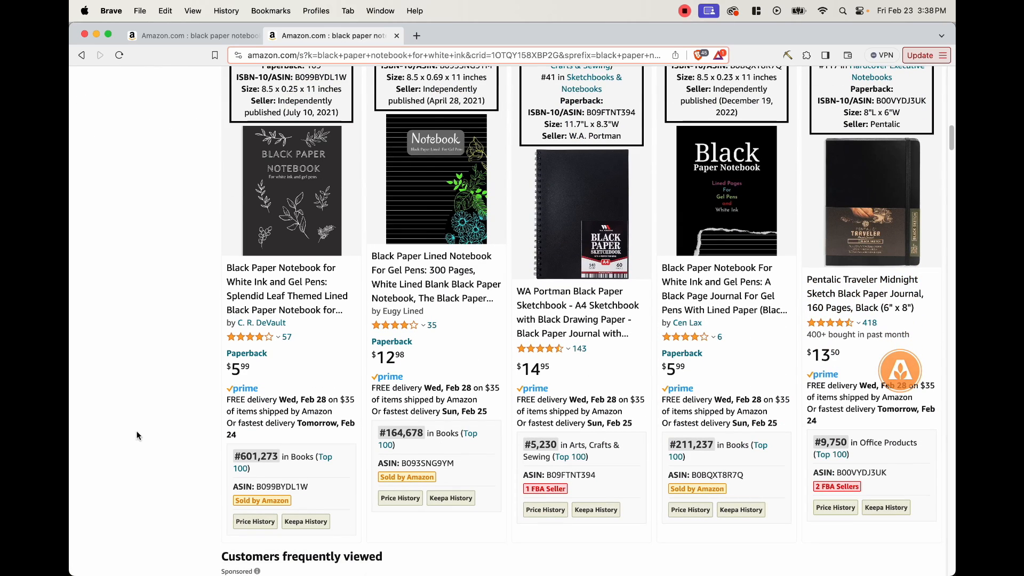
mouse_move(397, 201)
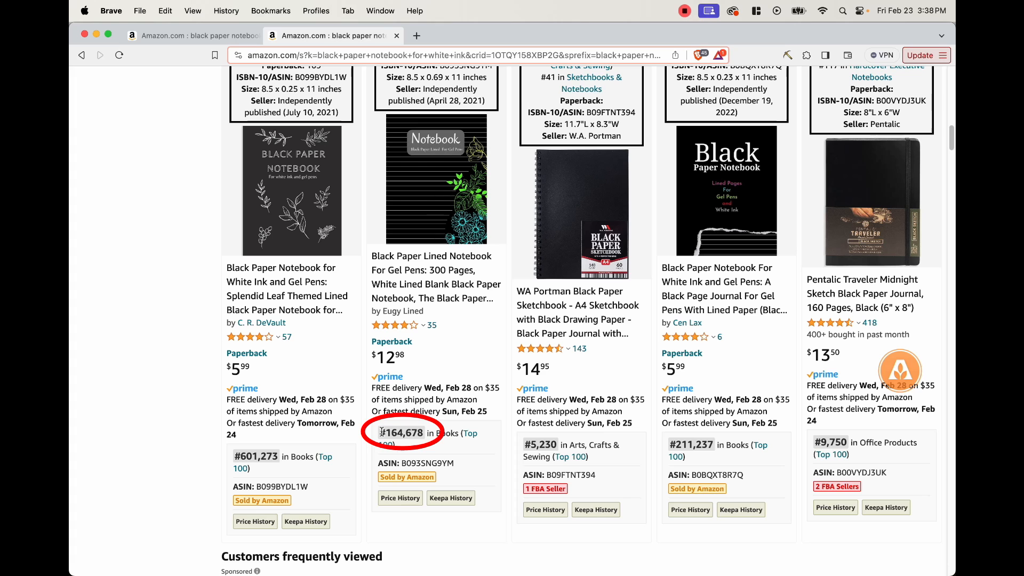
scroll("down", 3)
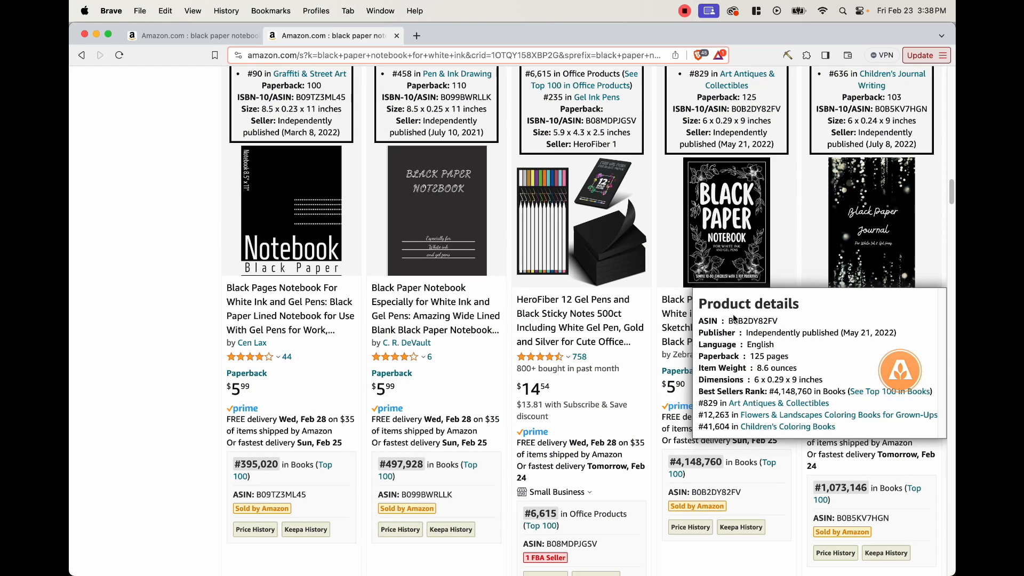
scroll("down", 3)
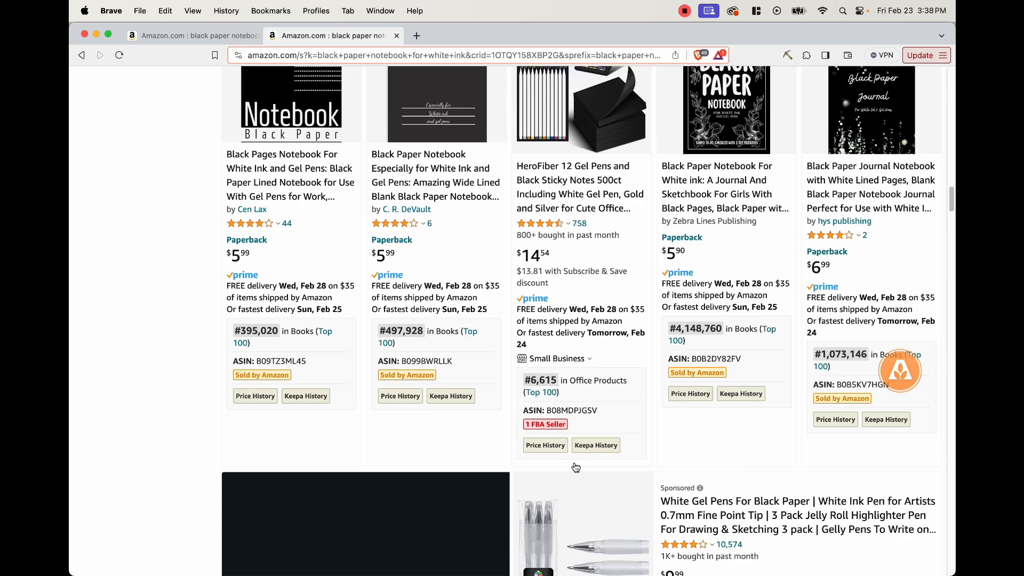
scroll("up", 3)
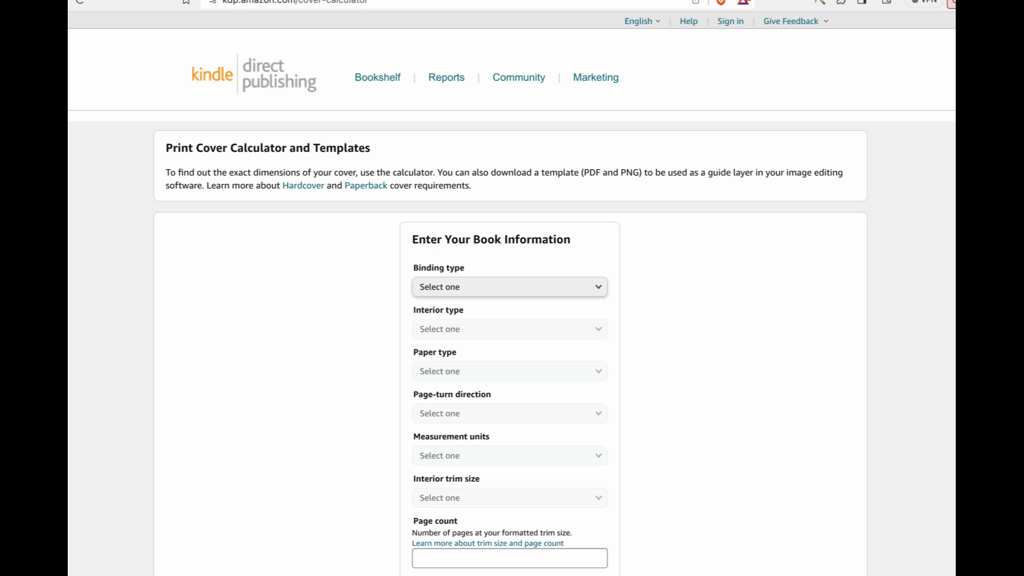
Step: Choose black & white, white paper, left to right, inches, 8.5 x 11 in trim, and 120 pages
scroll("down", 3)
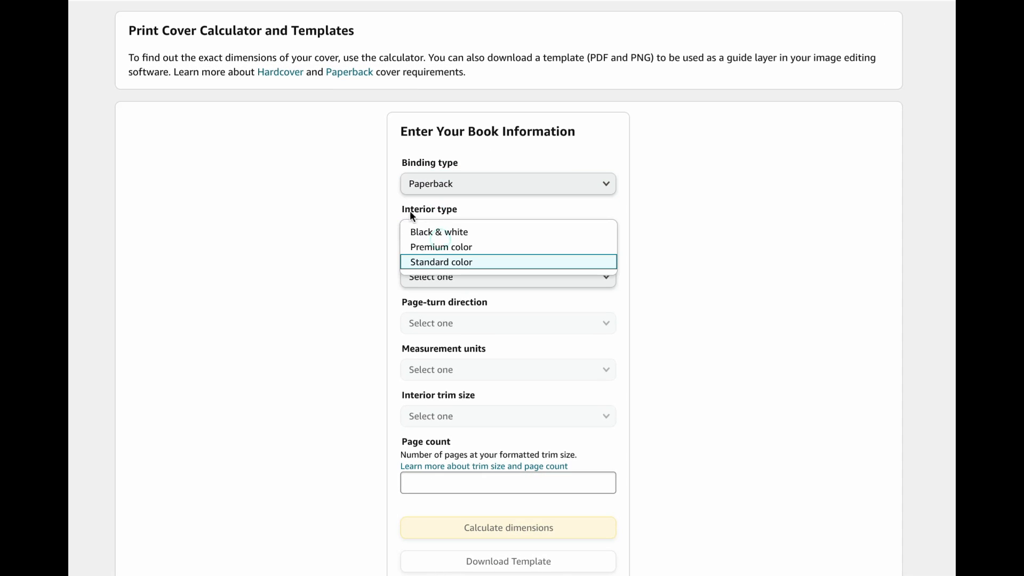
left_click(439, 232)
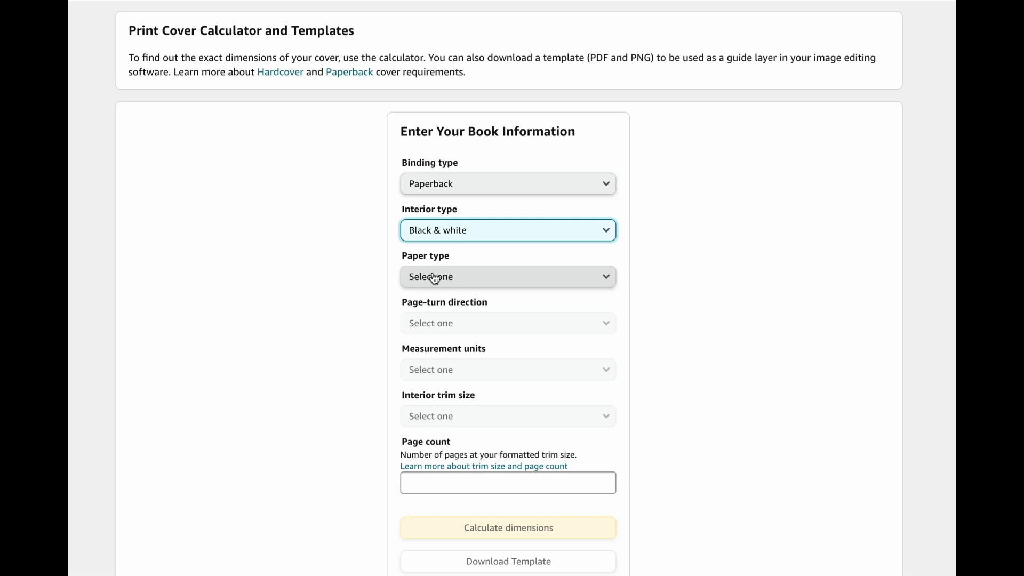
left_click(507, 277)
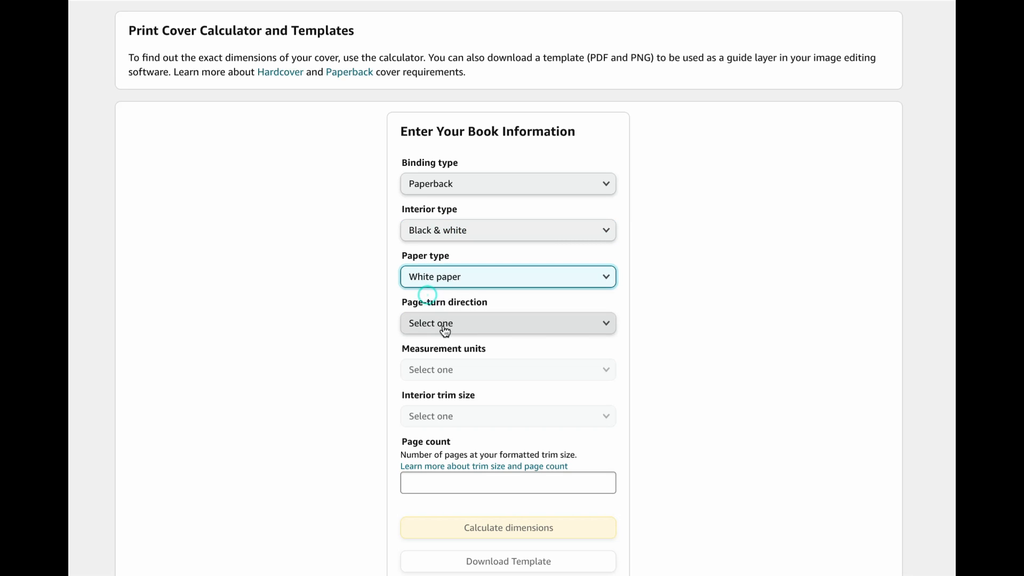
left_click(507, 323)
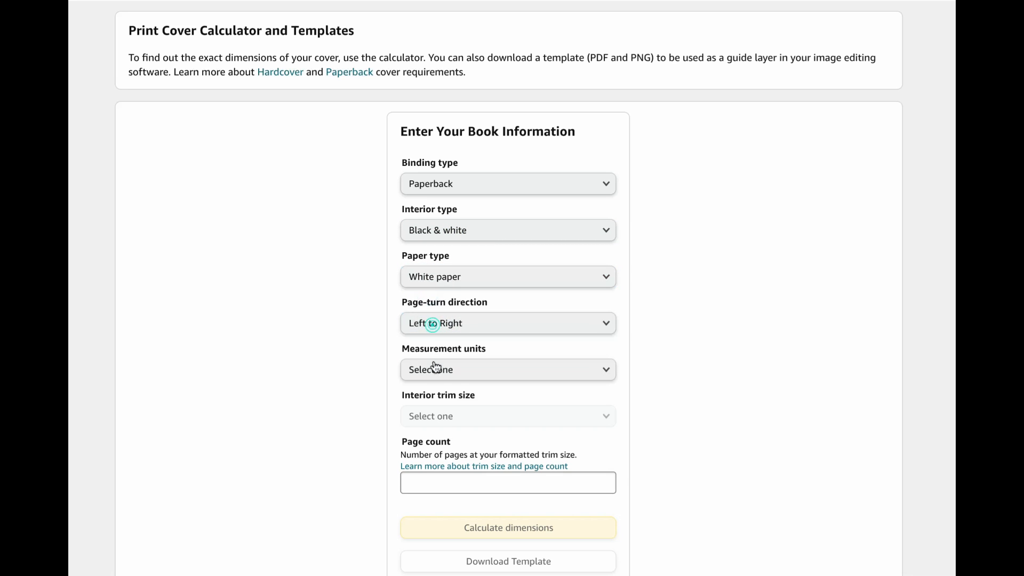
left_click(507, 369)
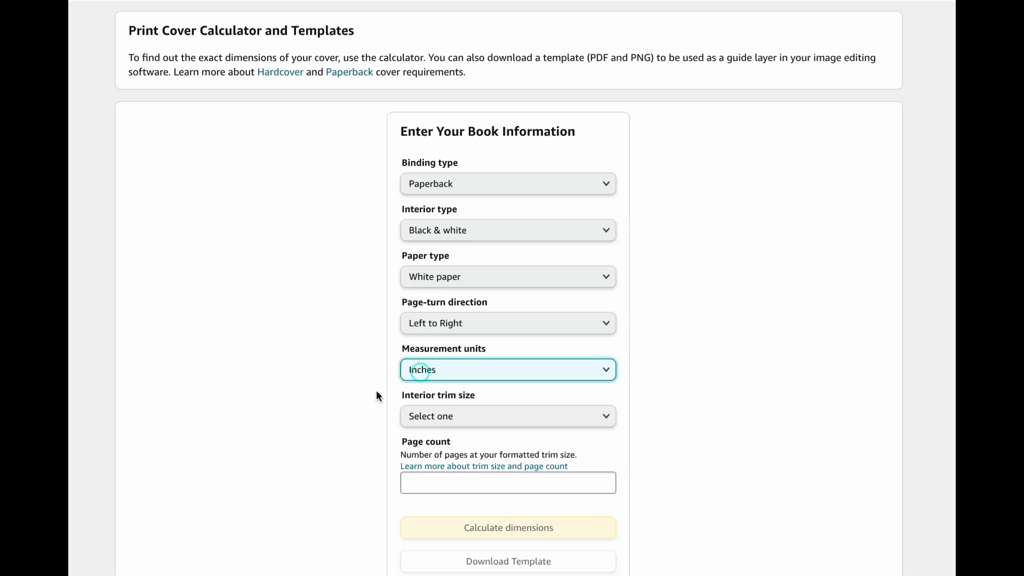
left_click(507, 416)
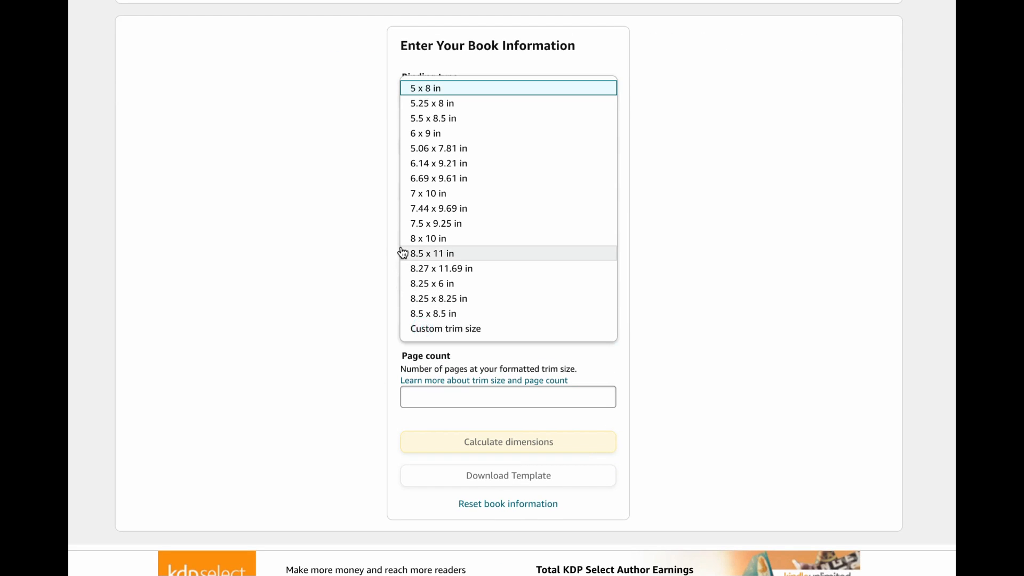
mouse_move(434, 299)
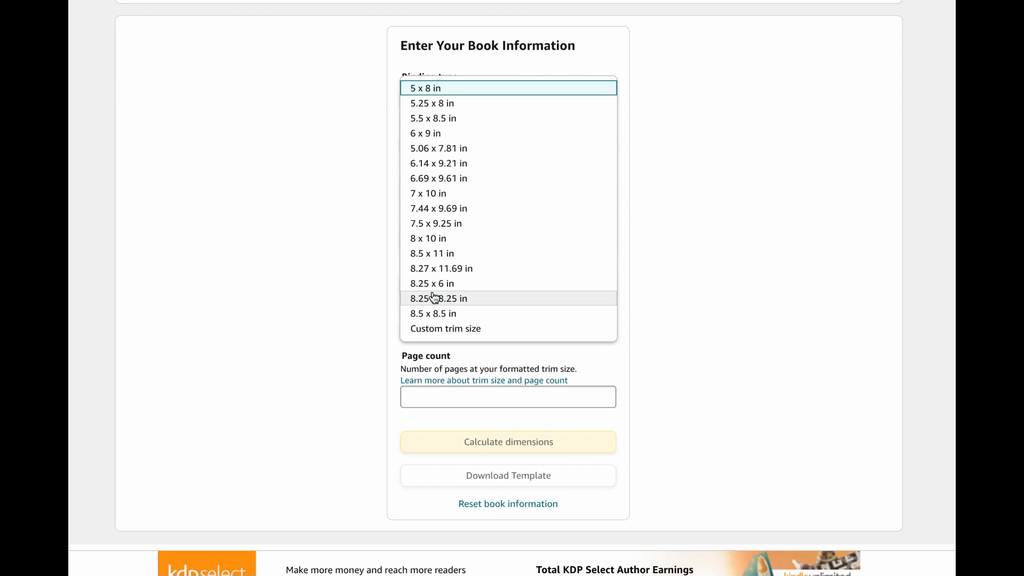
left_click(432, 253)
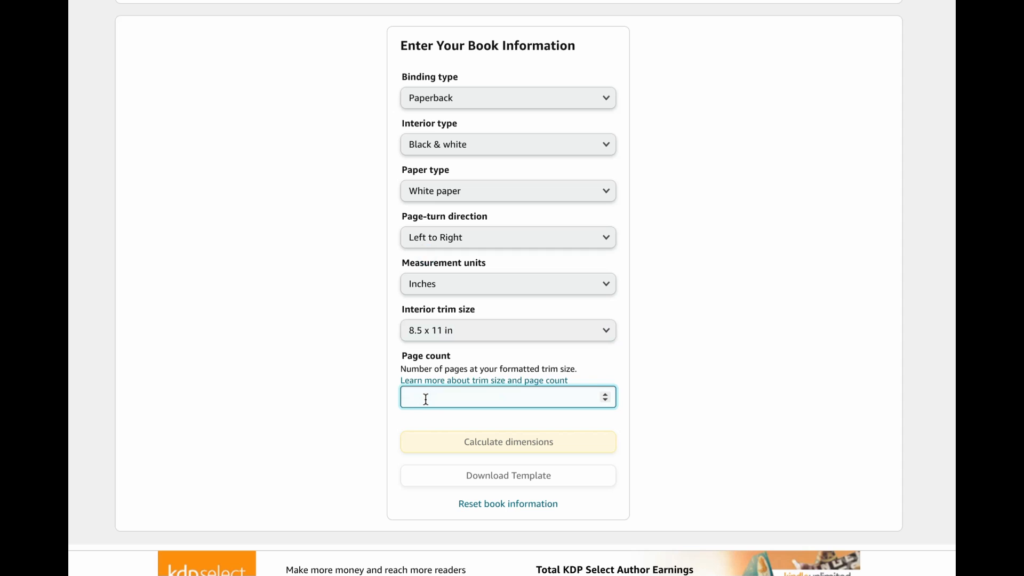
type("120")
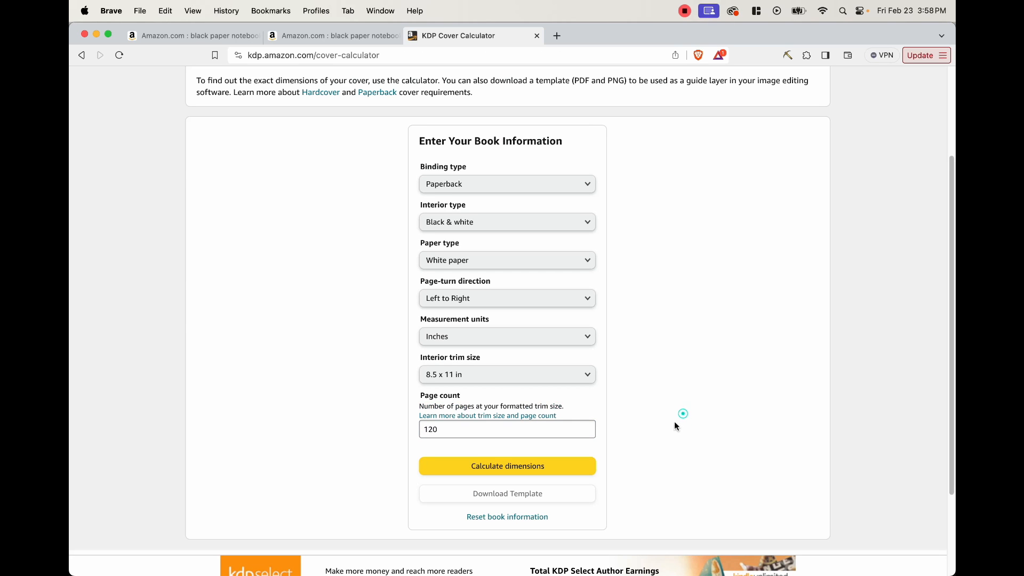
Step: Calculate dimensions to get a 17.52 x 11.25 in full cover with a 0.27 in spine
left_click(507, 466)
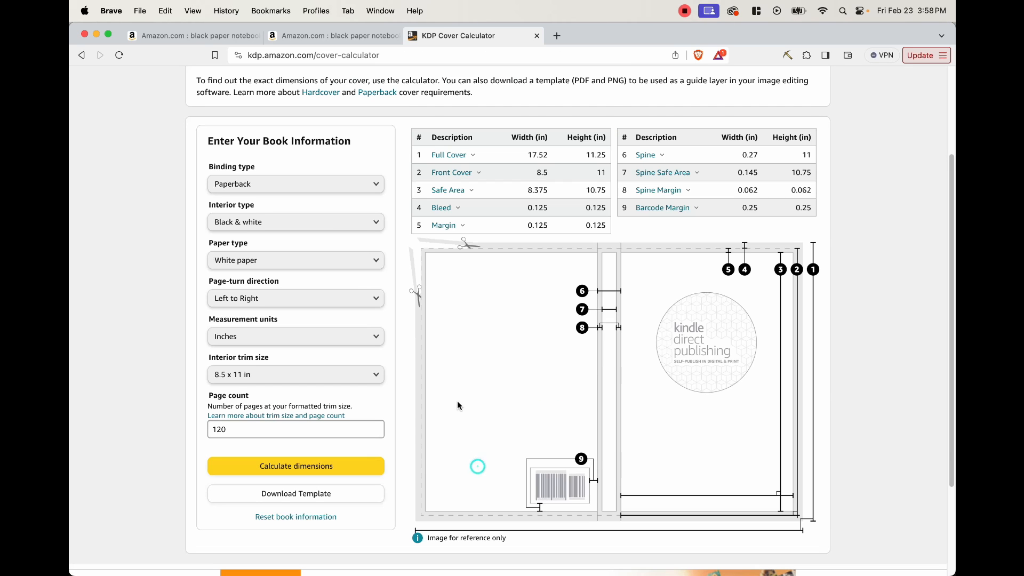
mouse_move(521, 149)
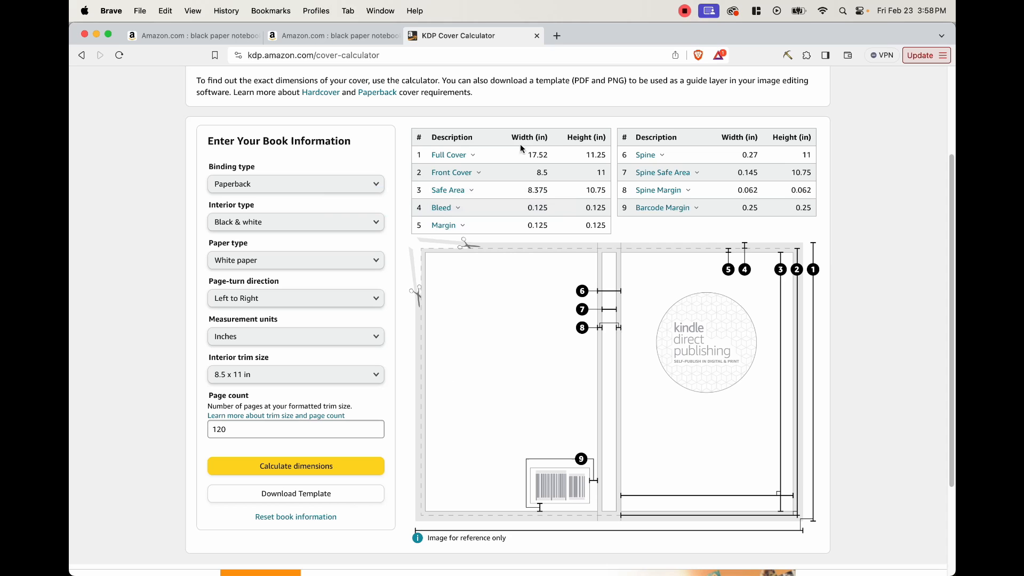
mouse_move(410, 155)
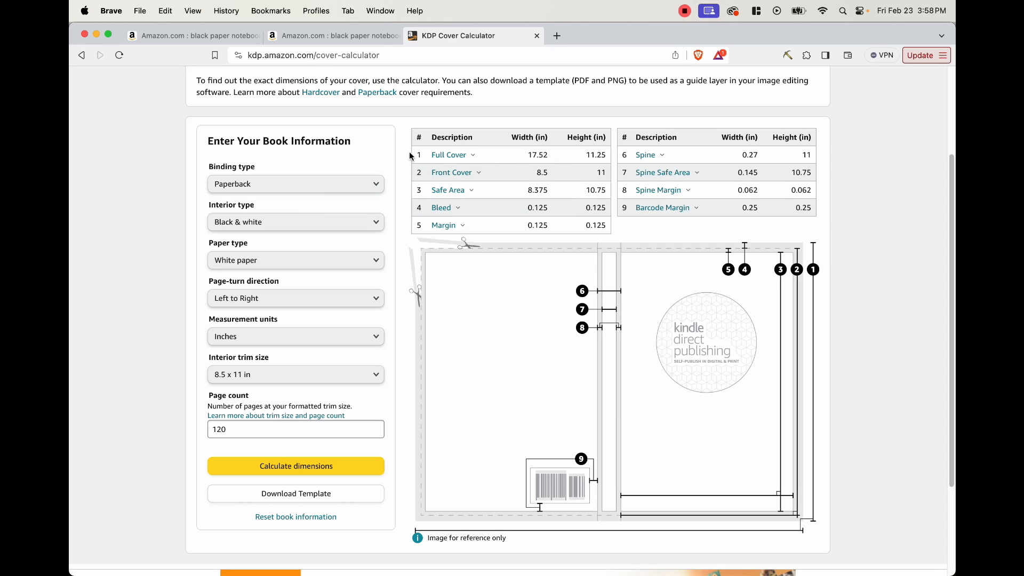
mouse_move(570, 163)
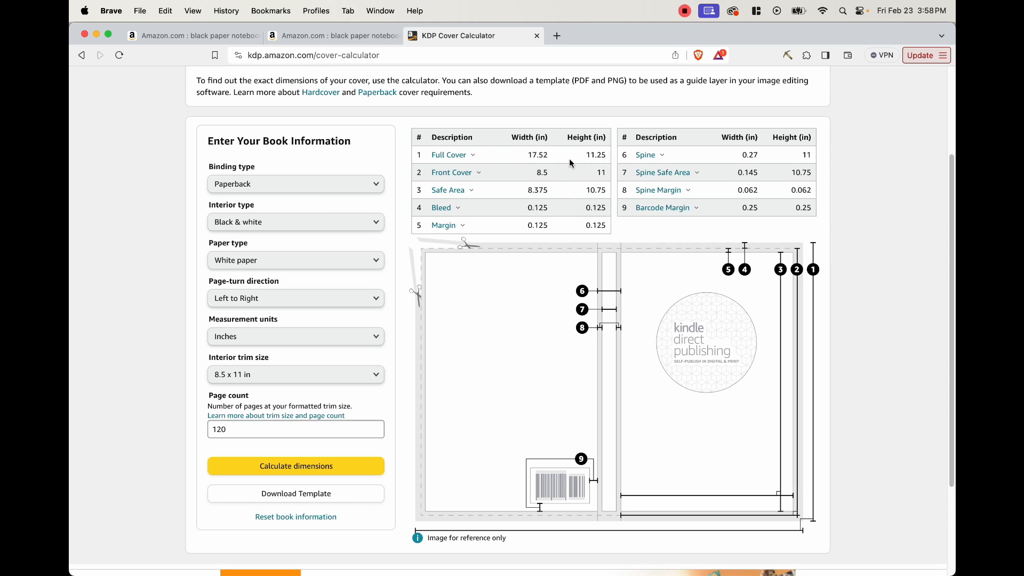
left_click(448, 154)
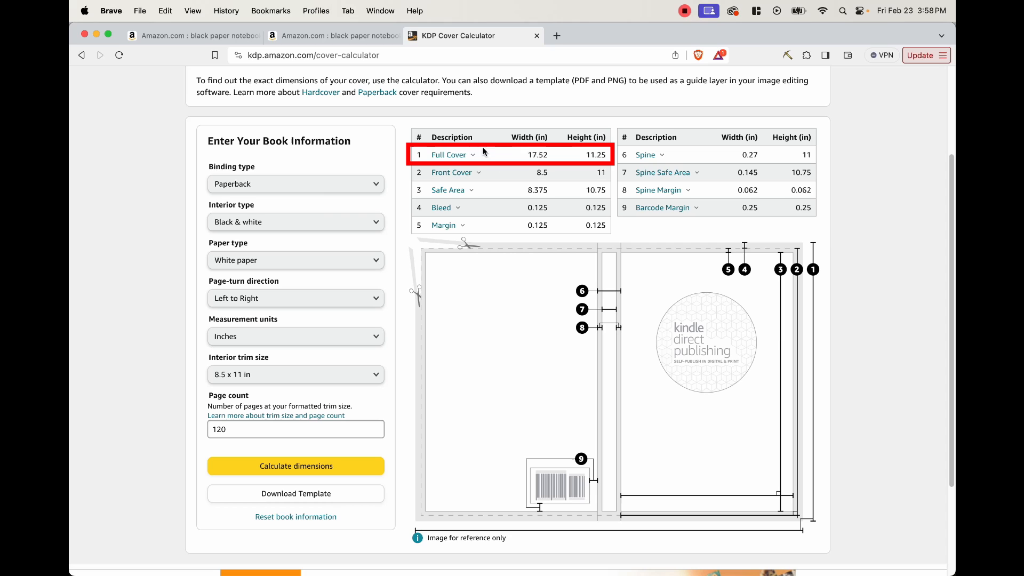
mouse_move(565, 161)
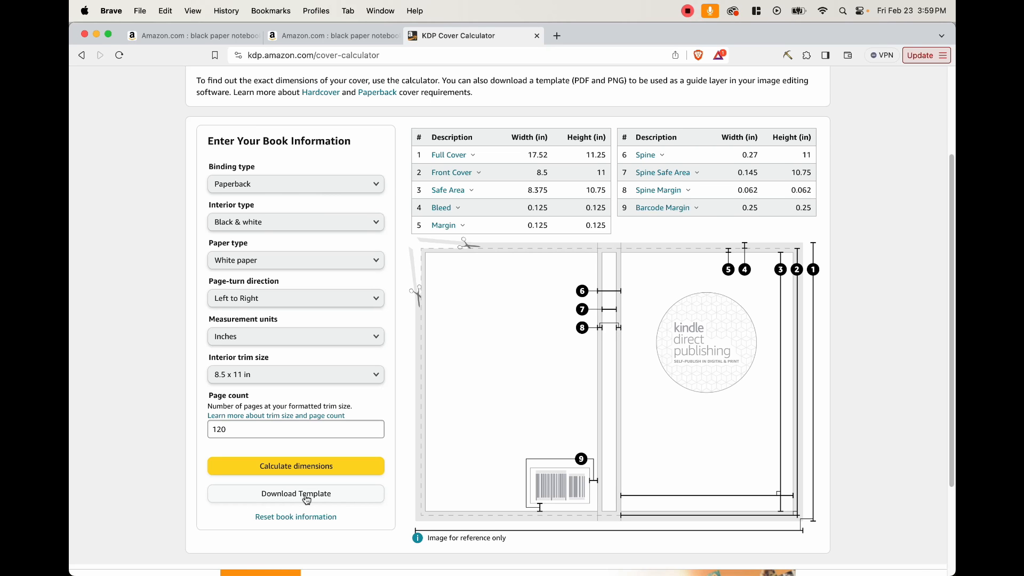
Step: Download the PAPERBACK_8.500x11.000_120_BW_WHITE template PNG and view it in Preview
left_click(295, 493)
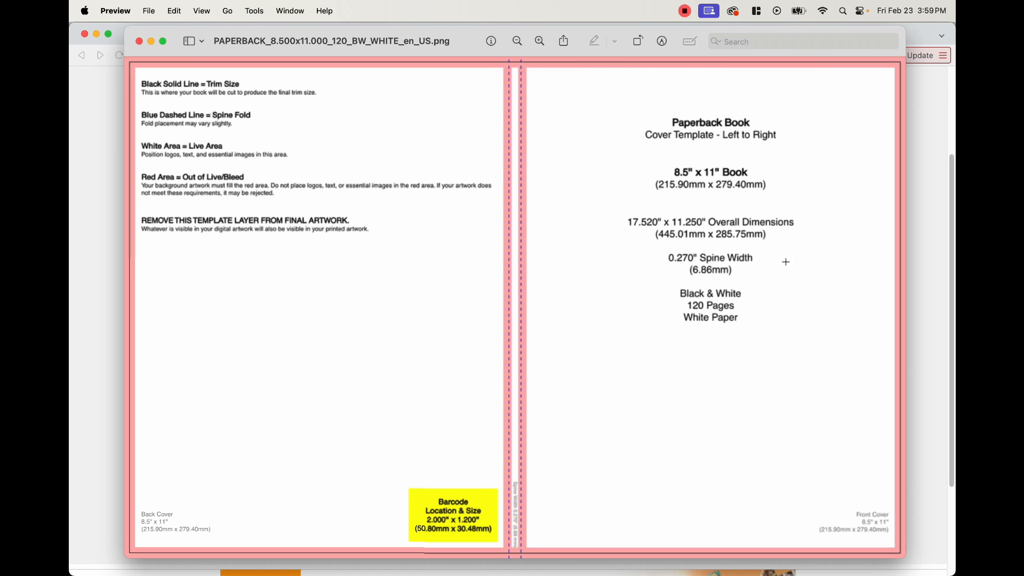
mouse_move(665, 204)
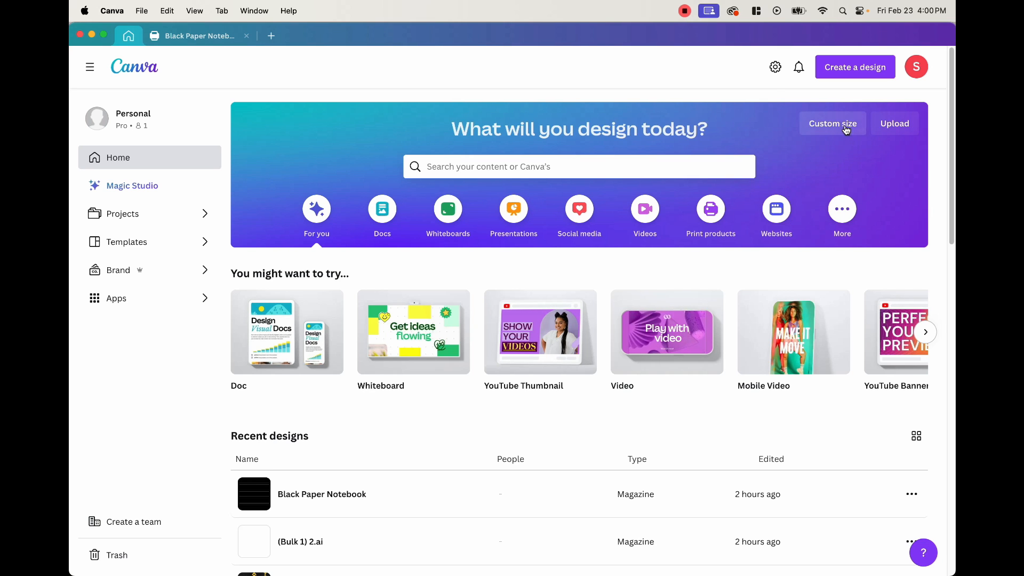
Step: Create a custom-size Canva design of 17.52 × 11.25 inches
left_click(832, 123)
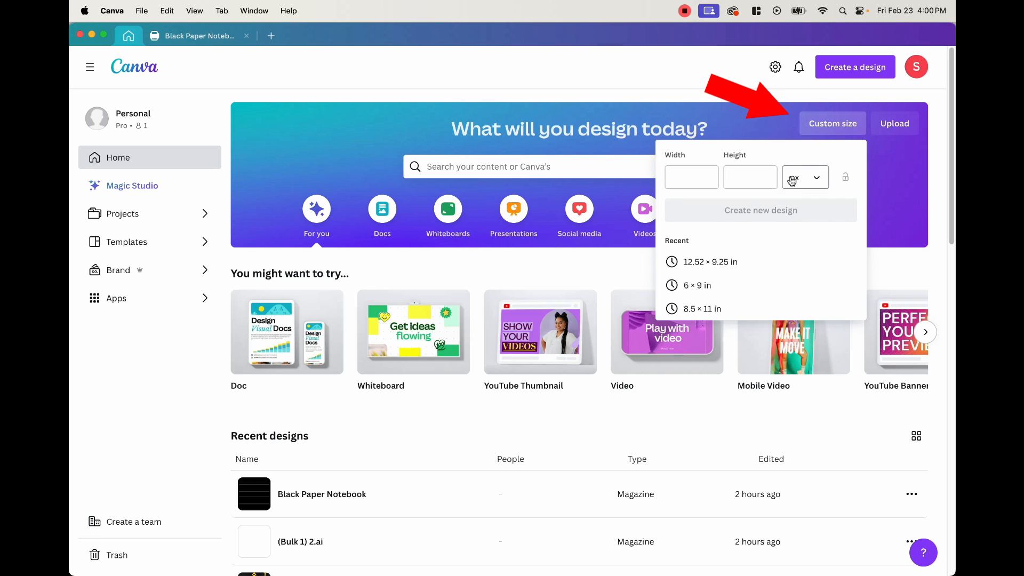
left_click(691, 177)
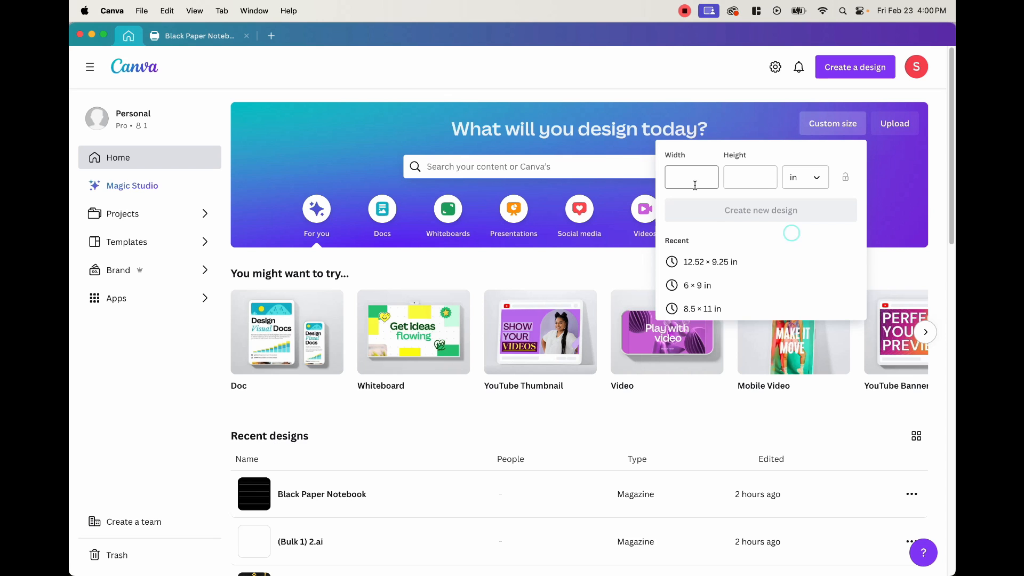
type("17.52")
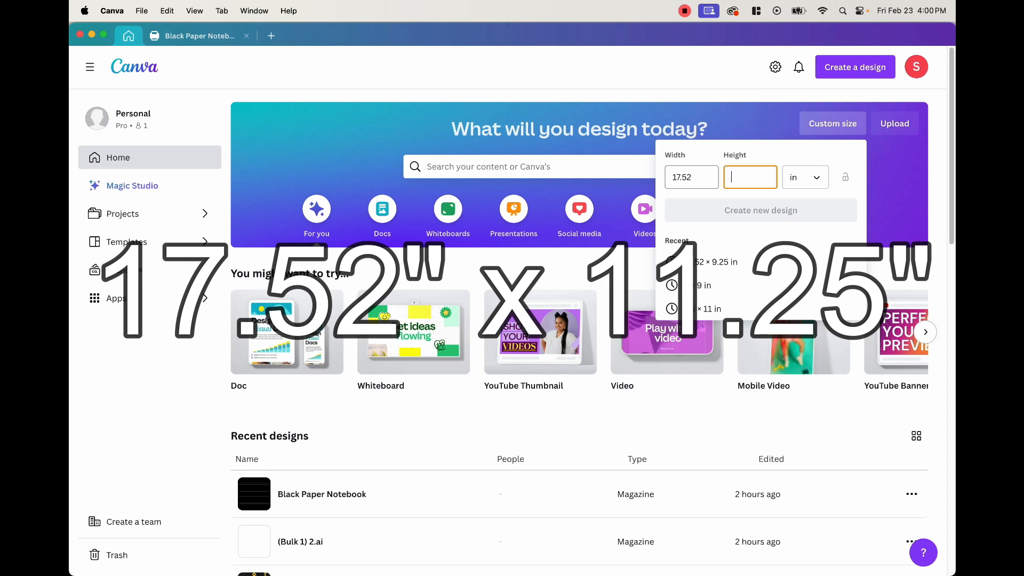
type("11.25")
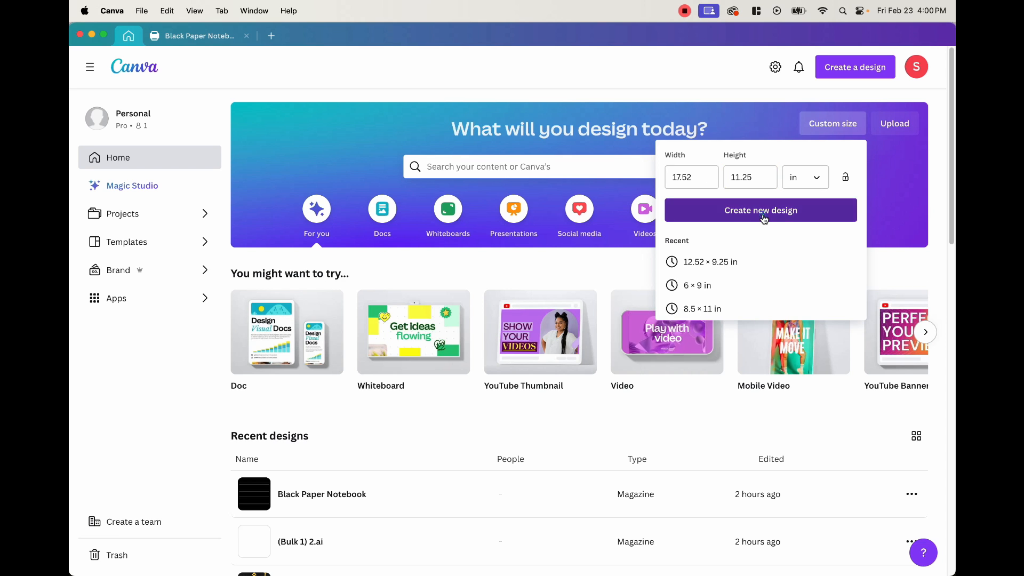
left_click(759, 209)
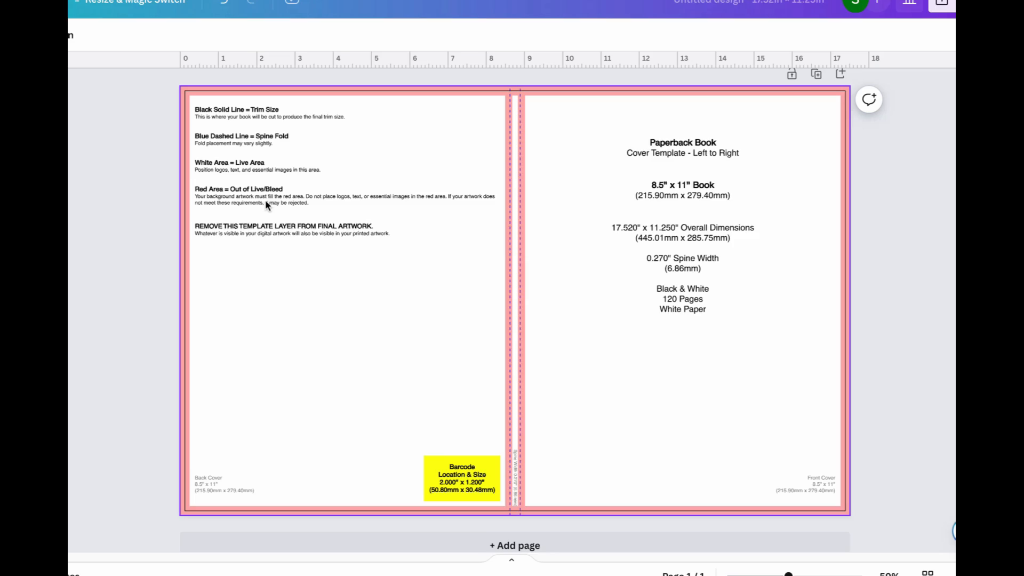
Step: Fade the page-filling KDP template image to transparency 16
scroll("up", 3)
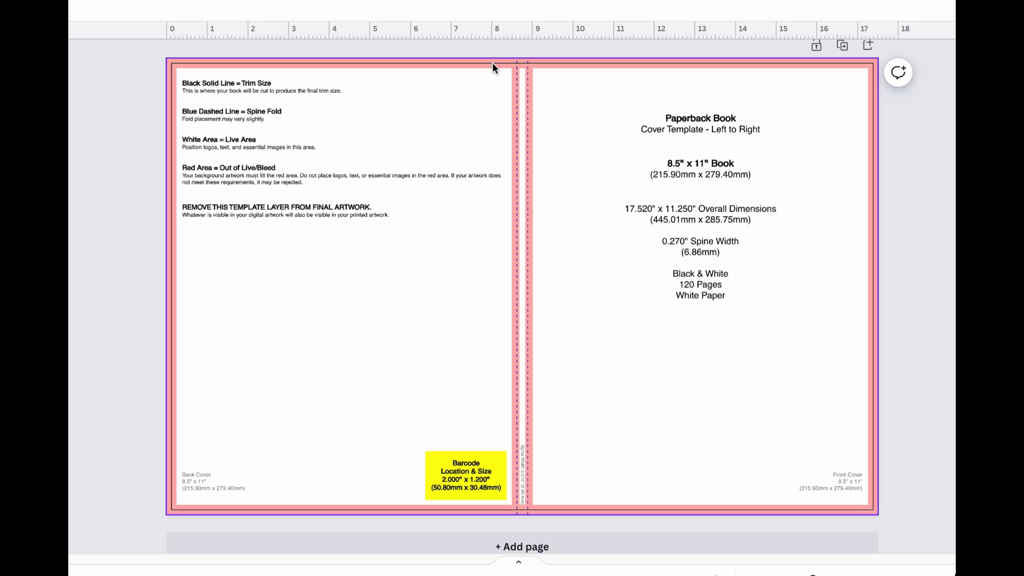
mouse_move(847, 68)
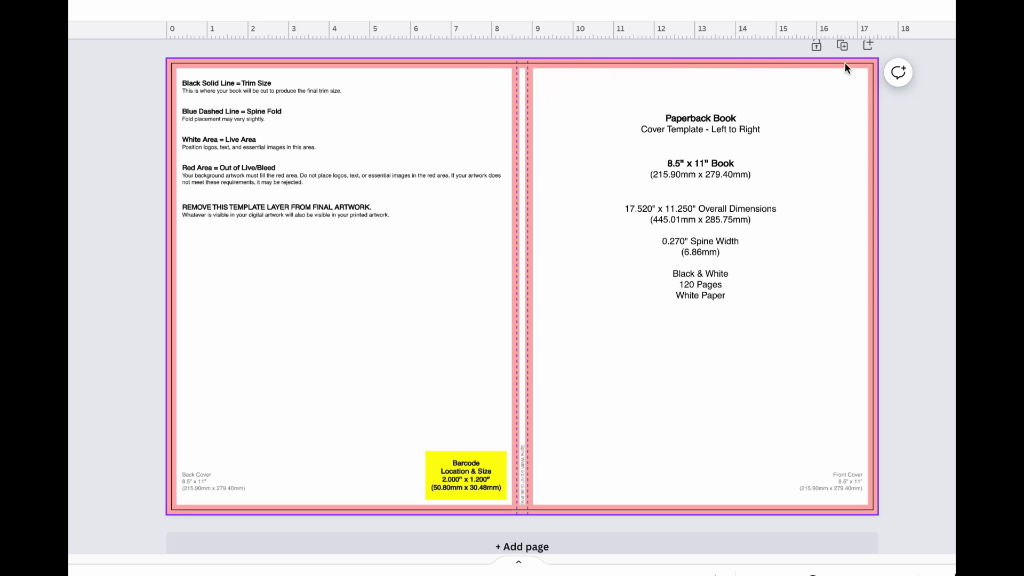
mouse_move(641, 503)
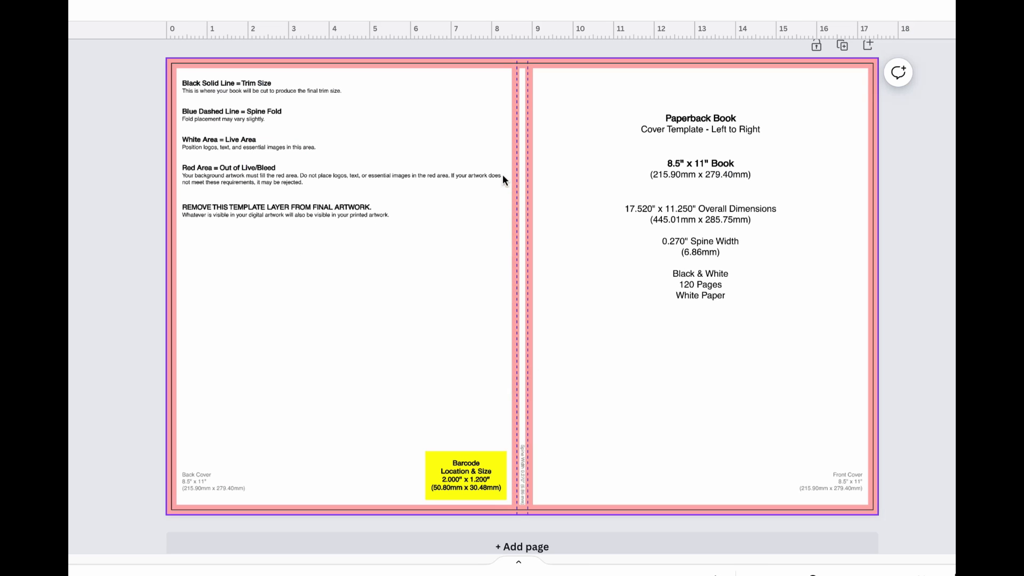
mouse_move(527, 99)
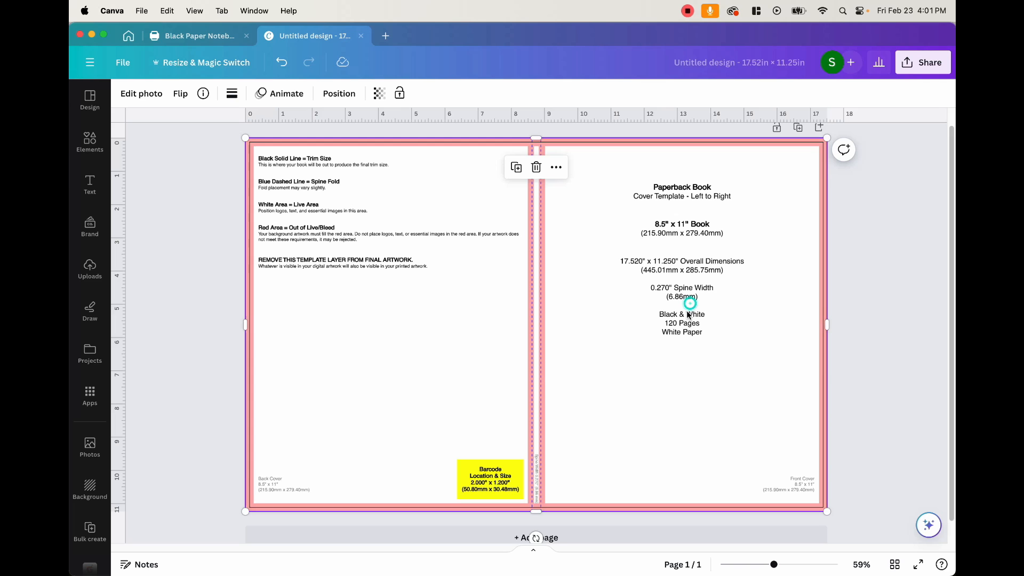
left_click(378, 92)
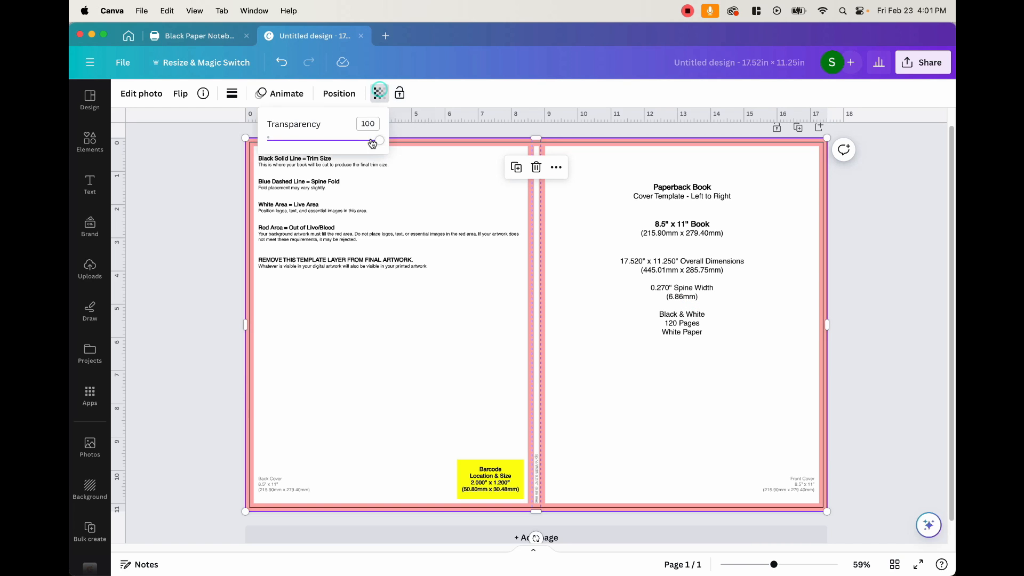
left_click_drag(373, 139, 284, 140)
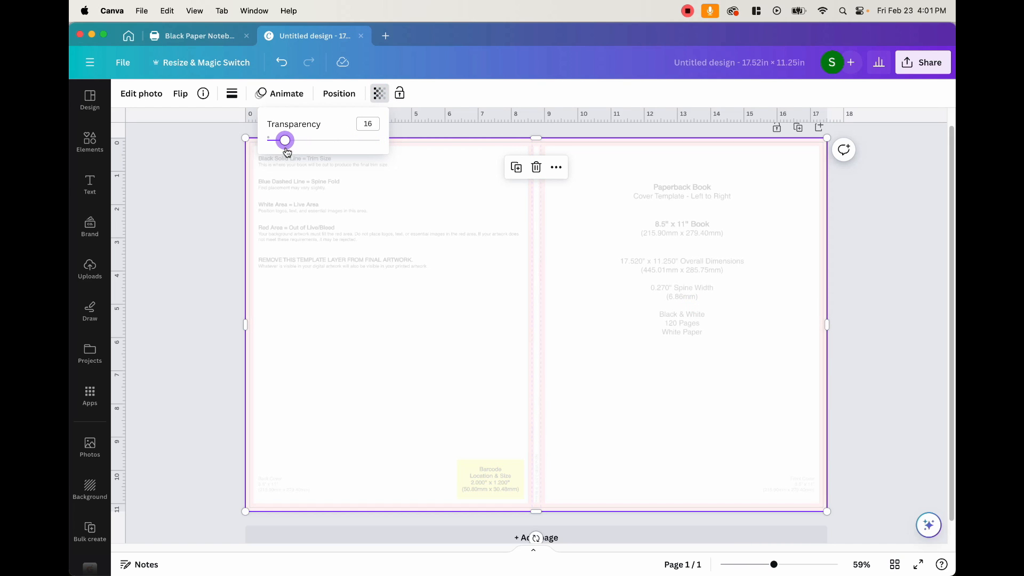
left_click_drag(286, 140, 283, 140)
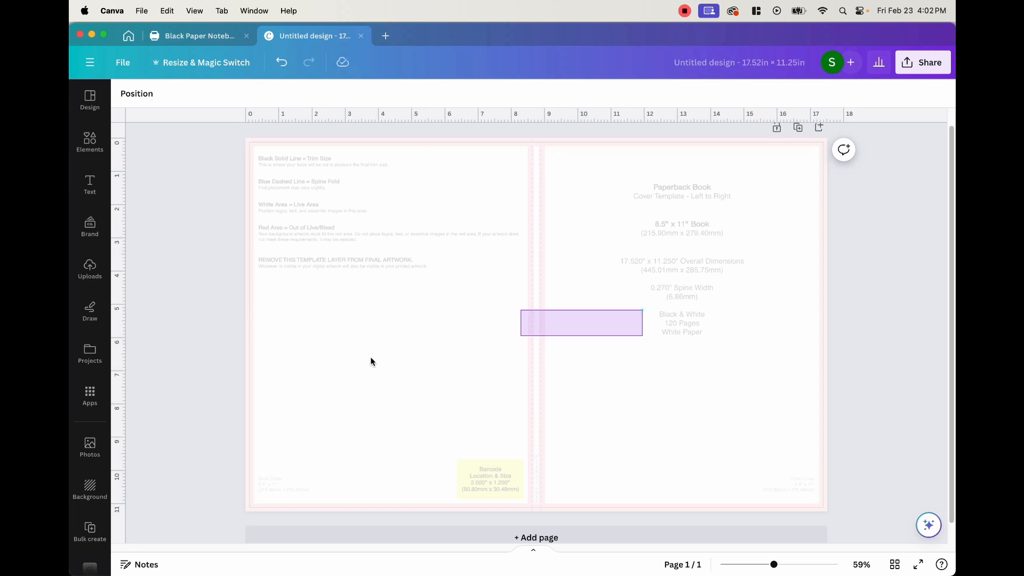
left_click(560, 332)
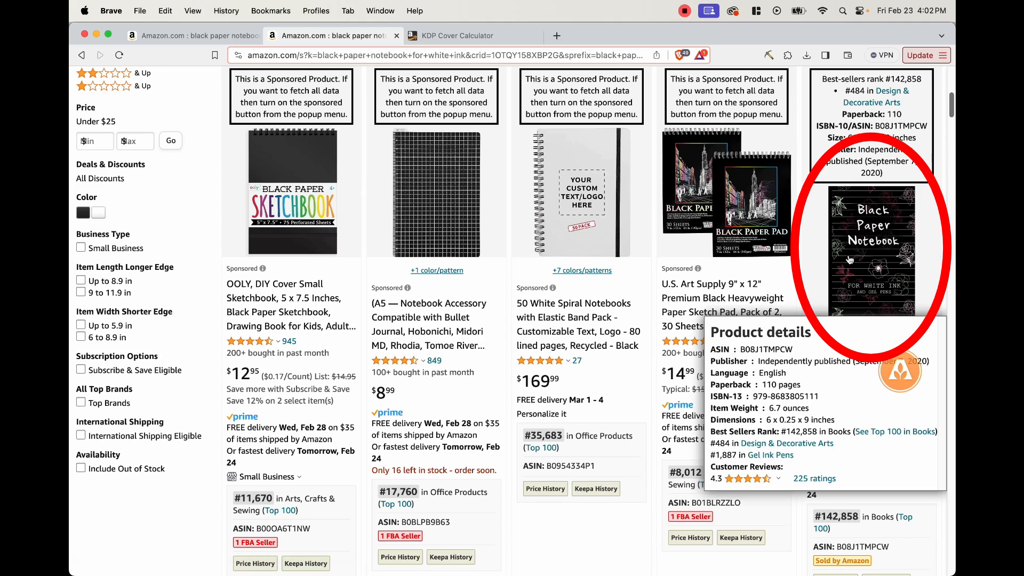
Step: Compare the 110-page white-ink notebook listing with the 300-page gel pen notebook
scroll("down", 3)
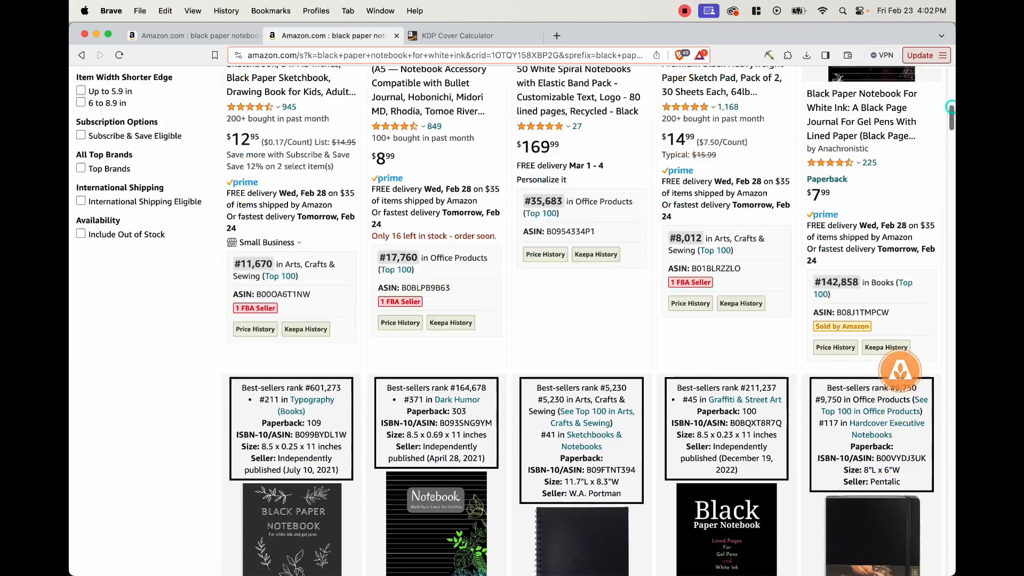
scroll("down", 3)
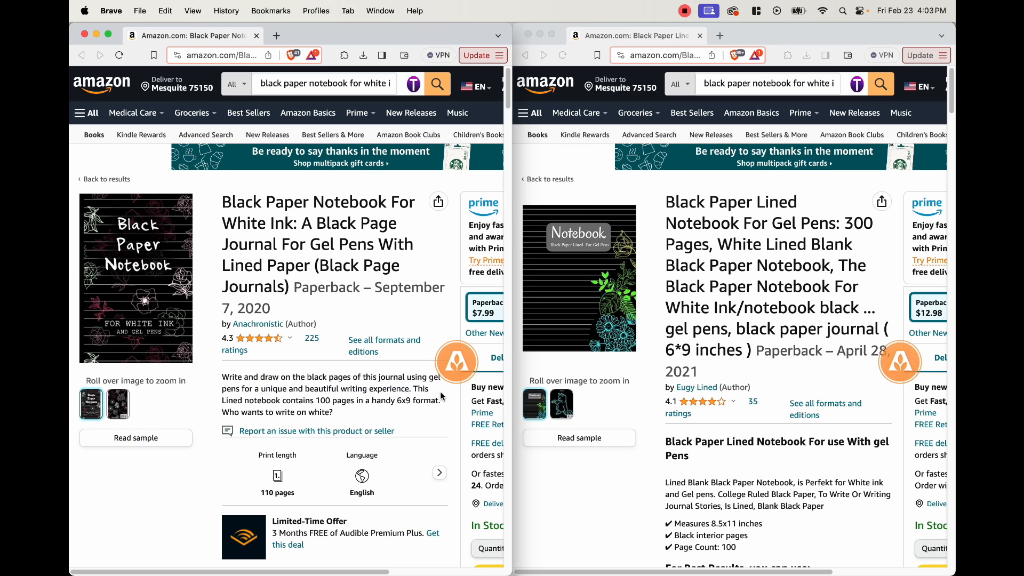
mouse_move(375, 363)
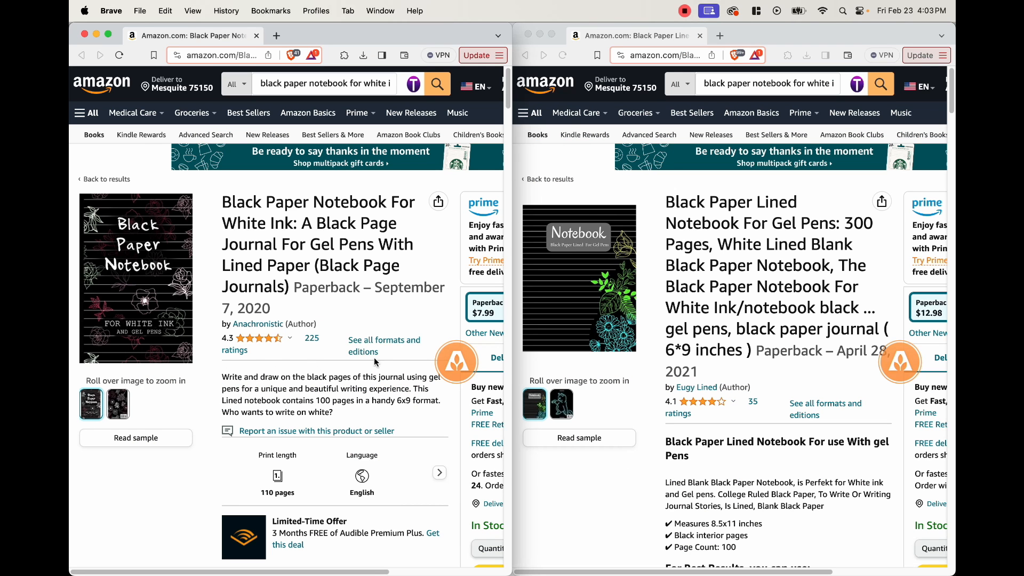
mouse_move(565, 297)
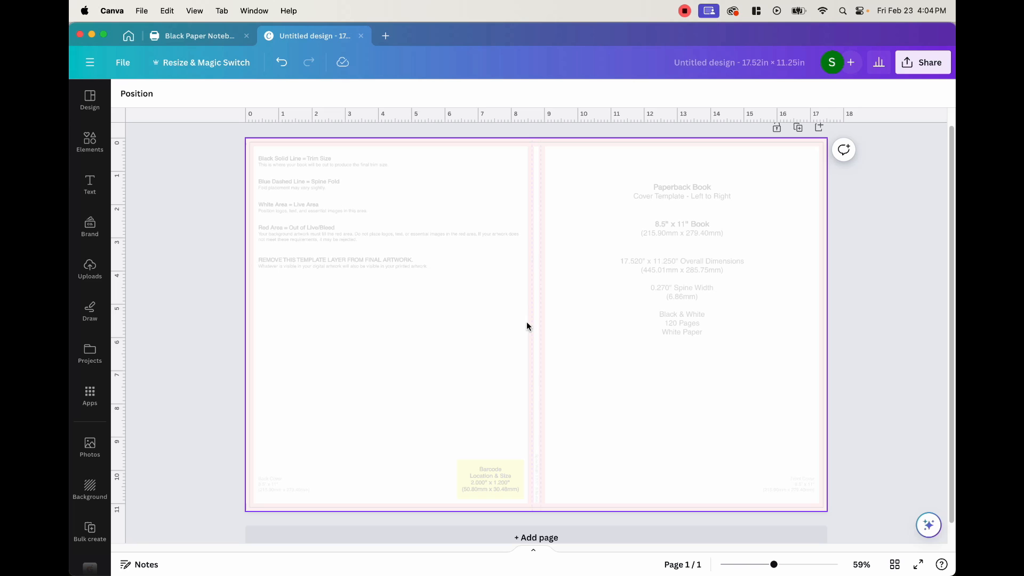
Step: Set the page-covering square shape's colour to solid black
left_click(392, 326)
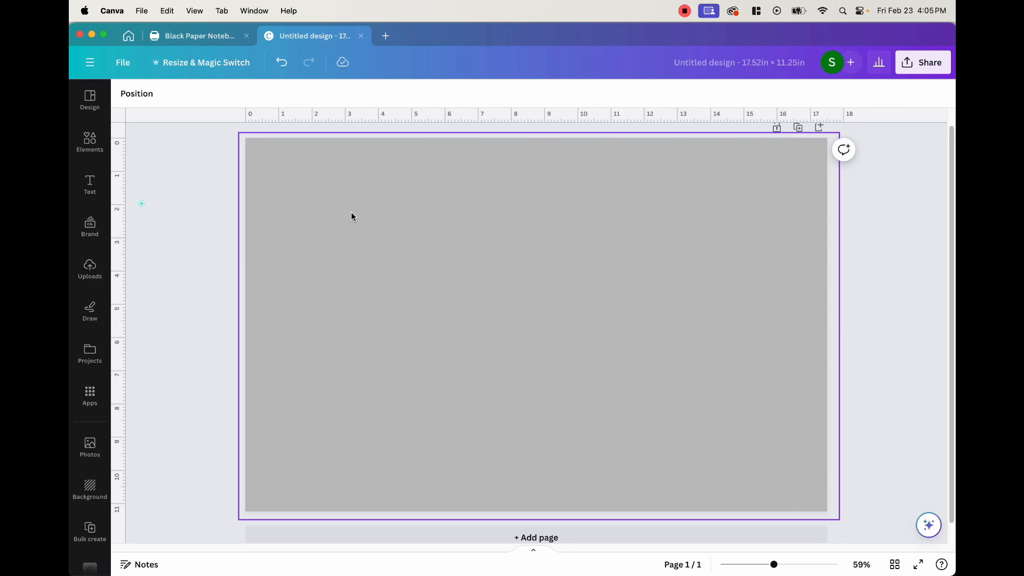
left_click(486, 301)
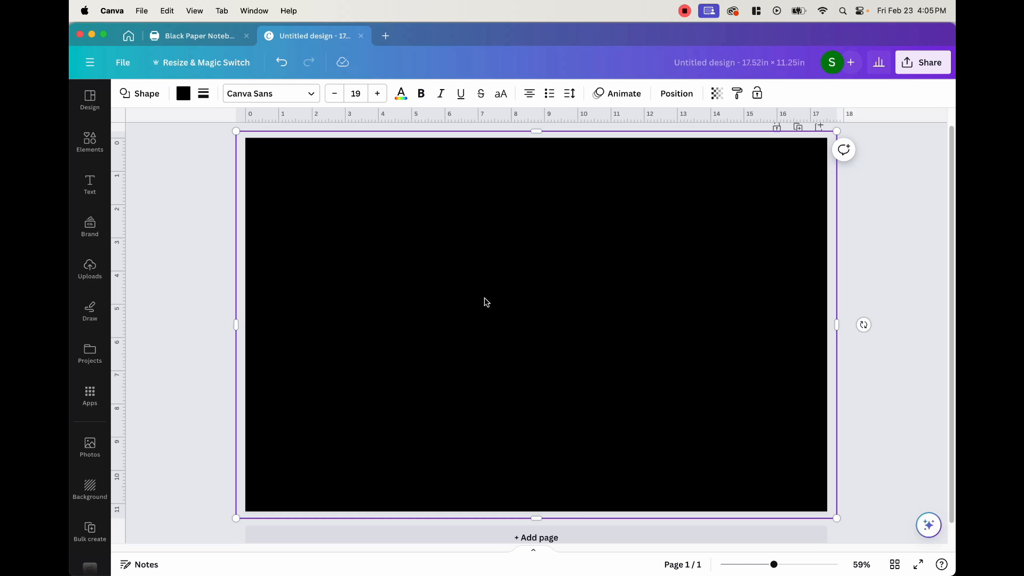
mouse_move(690, 460)
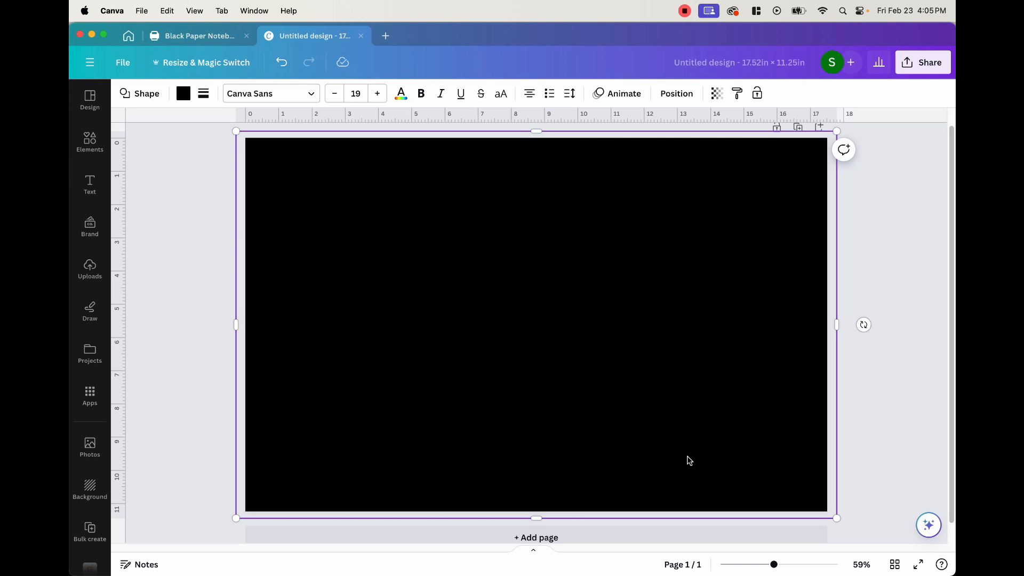
mouse_move(89, 142)
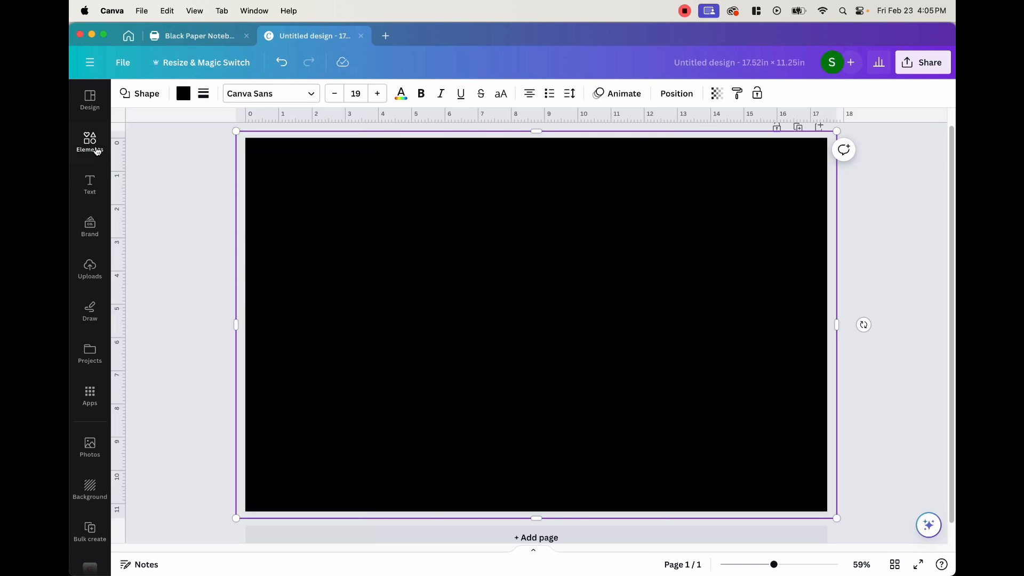
Step: Add a thin white straight line and duplicate it into evenly spaced rows
left_click(90, 142)
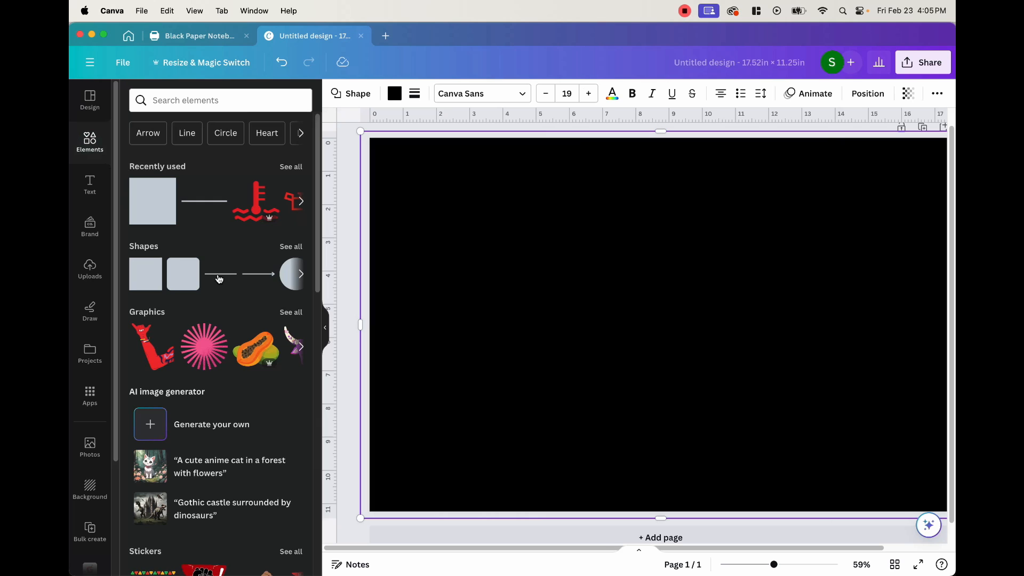
left_click(221, 273)
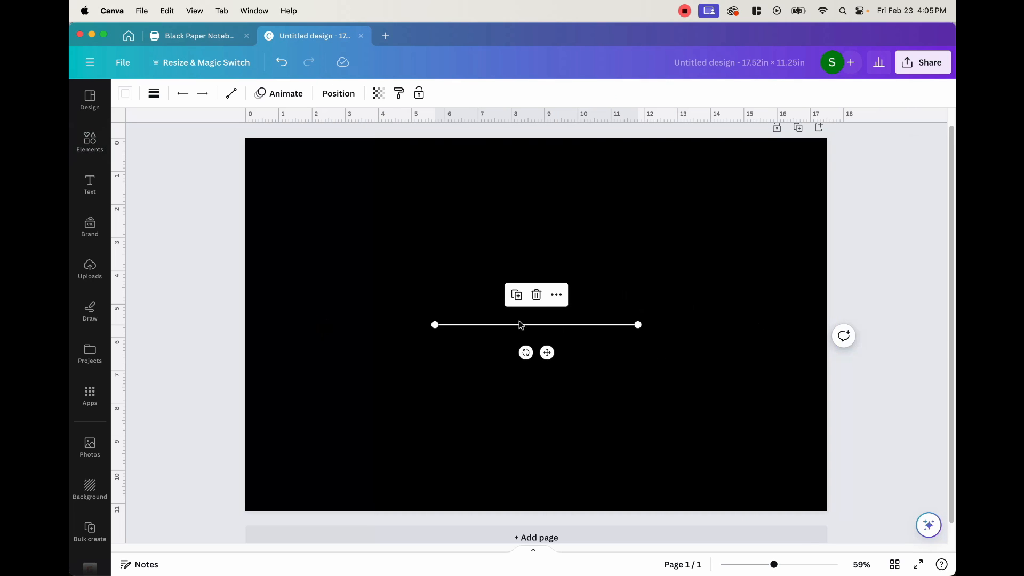
left_click(154, 92)
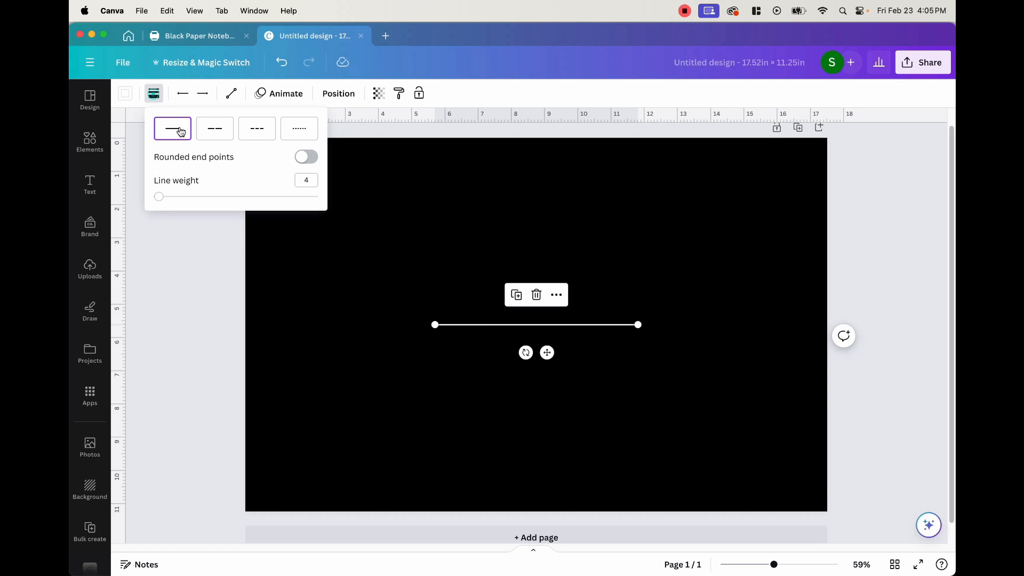
left_click_drag(159, 197, 152, 197)
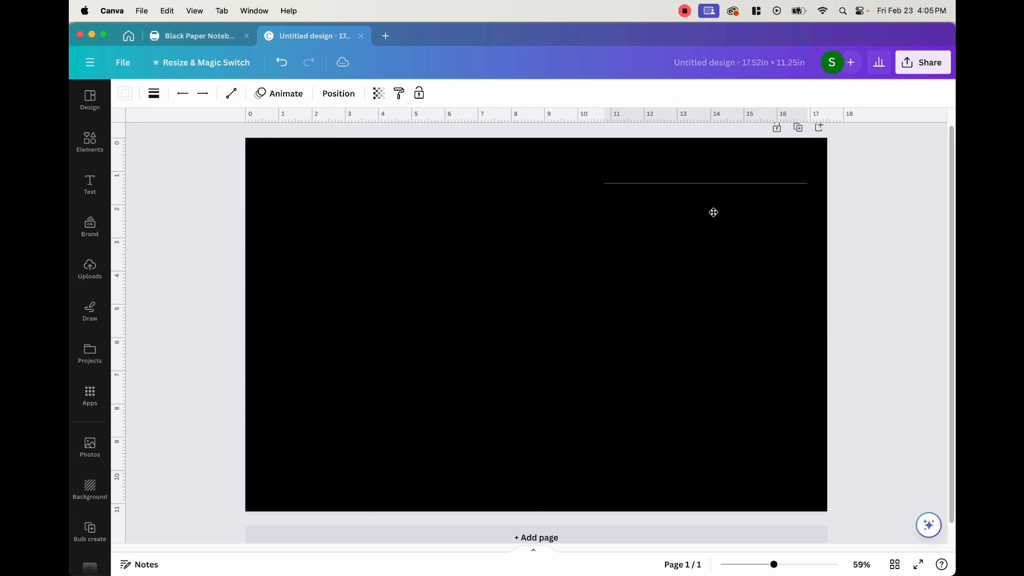
left_click(705, 183)
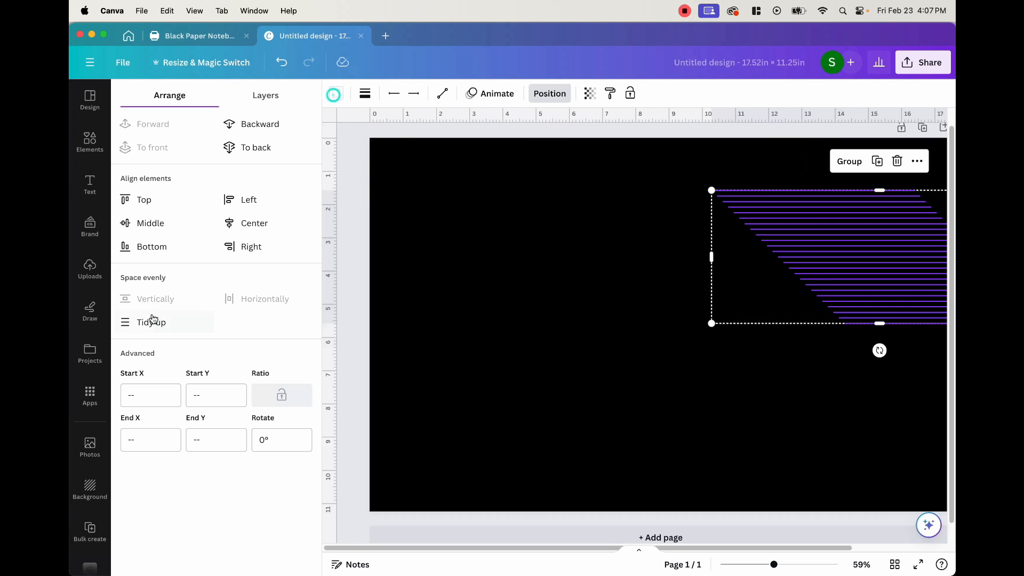
left_click(151, 322)
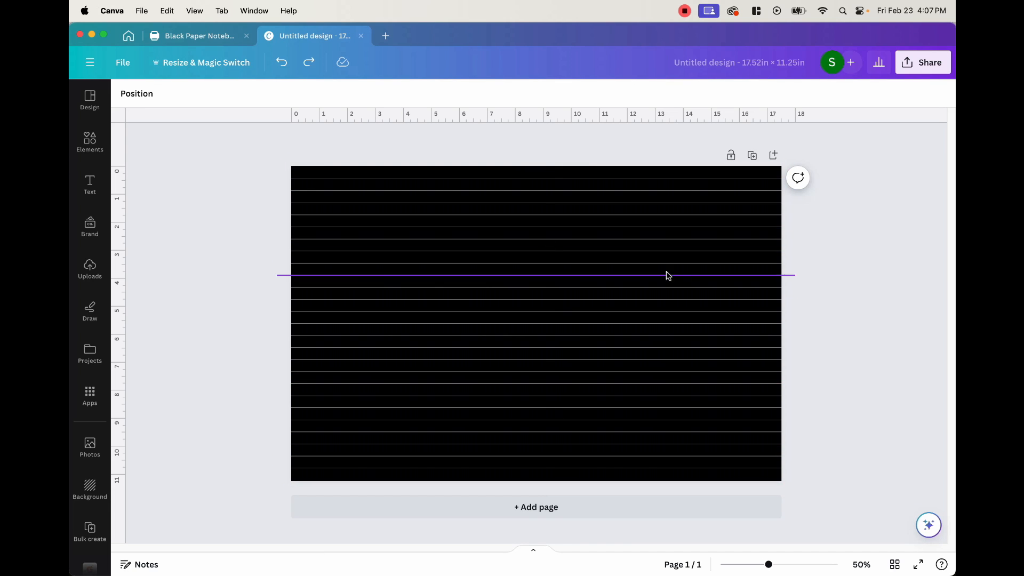
Step: Add a rectangle stretched to full page height and colour it white
left_click(90, 142)
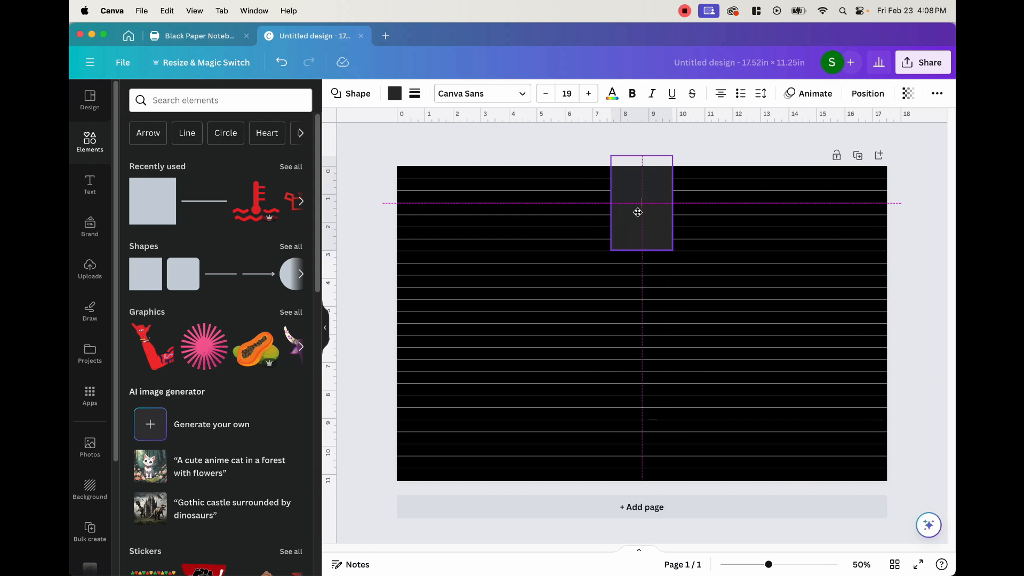
left_click(867, 94)
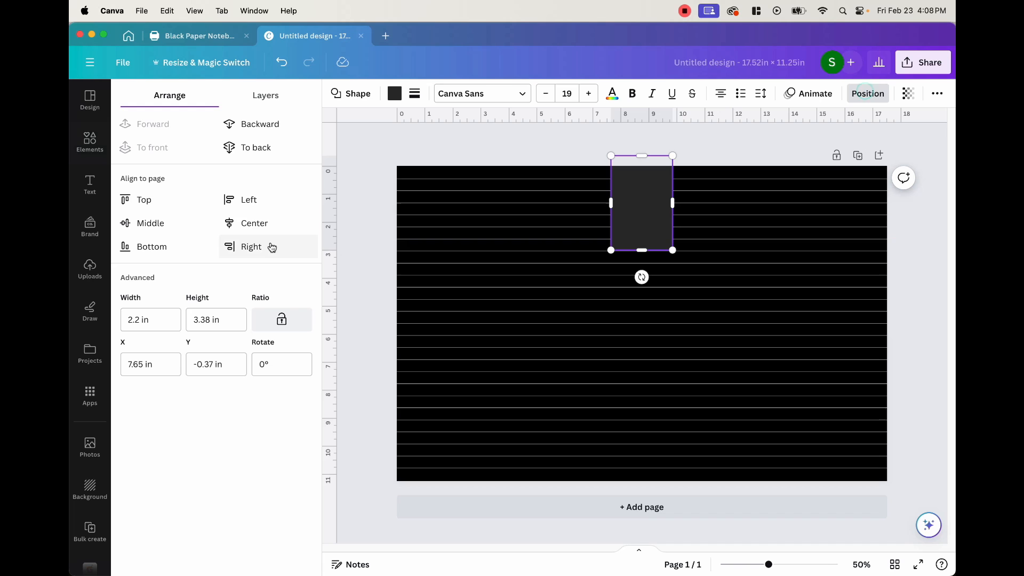
left_click(253, 222)
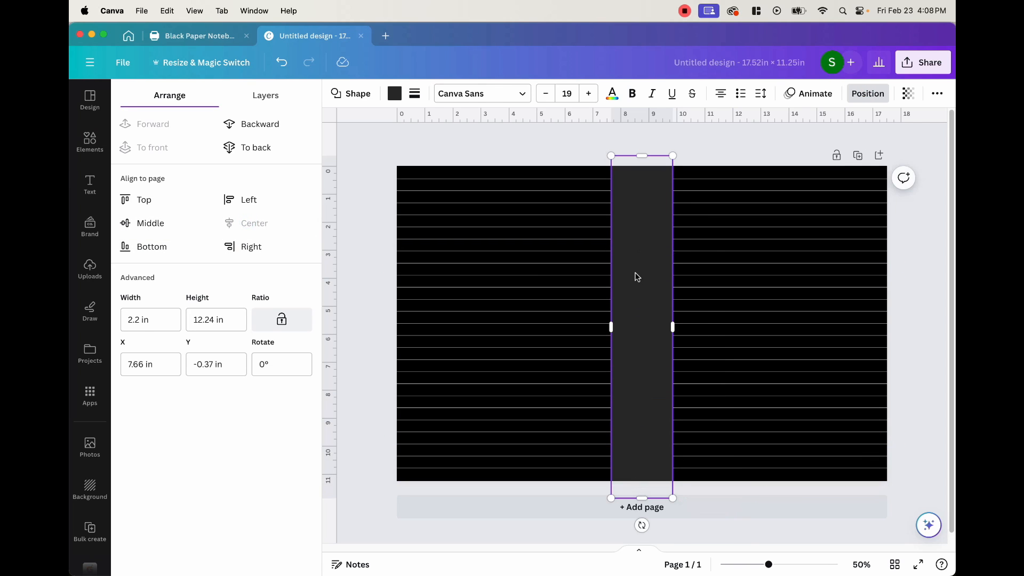
left_click(395, 93)
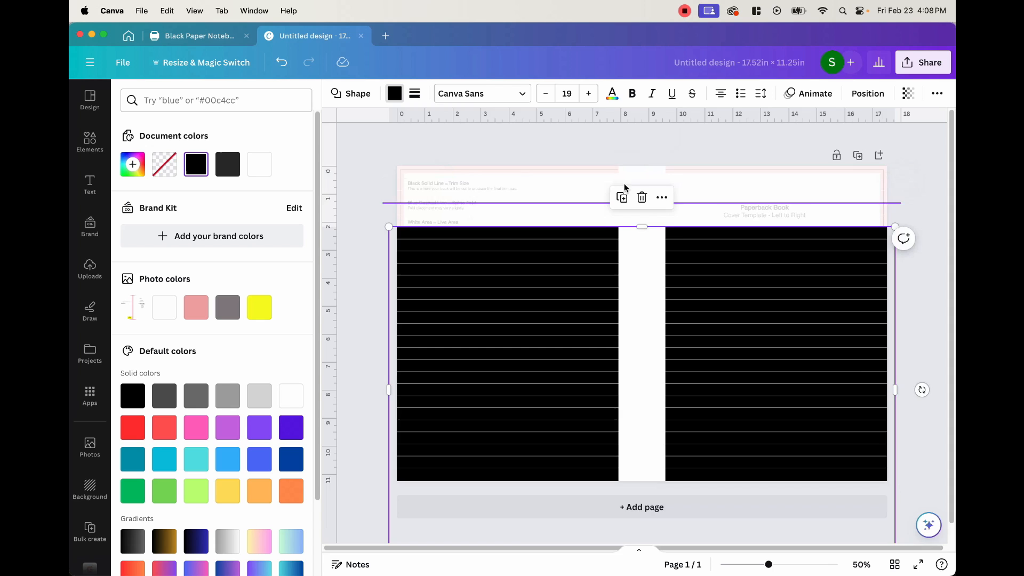
left_click(90, 142)
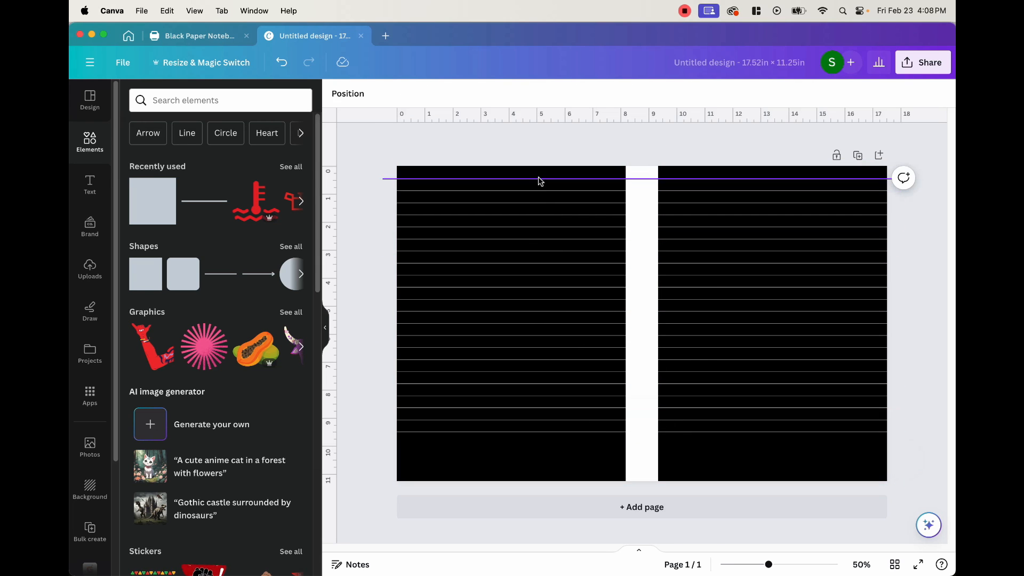
Step: Delete the extra bottom ruled lines and respace the rest to fill the spread's height
left_click(509, 320)
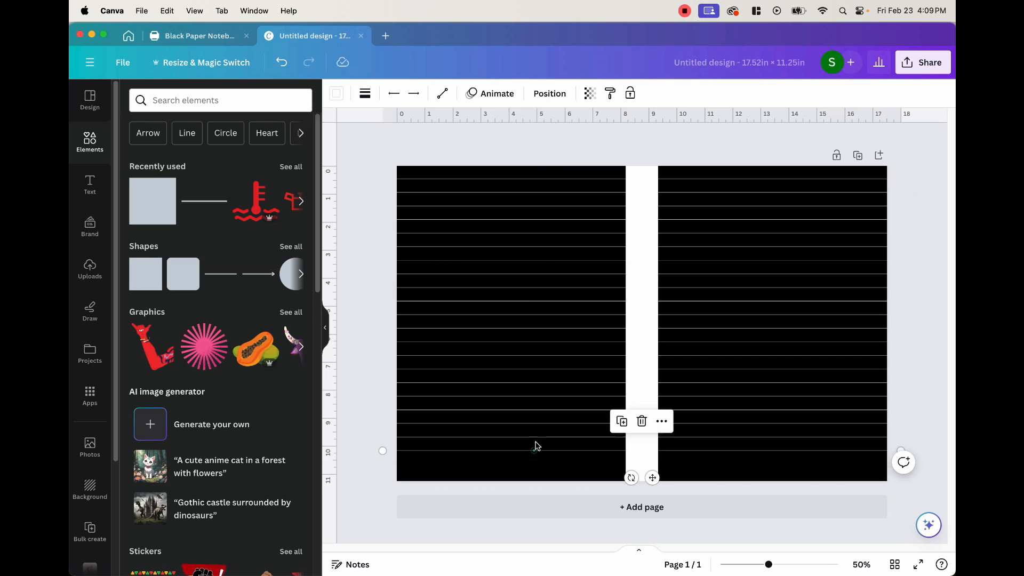
left_click(550, 153)
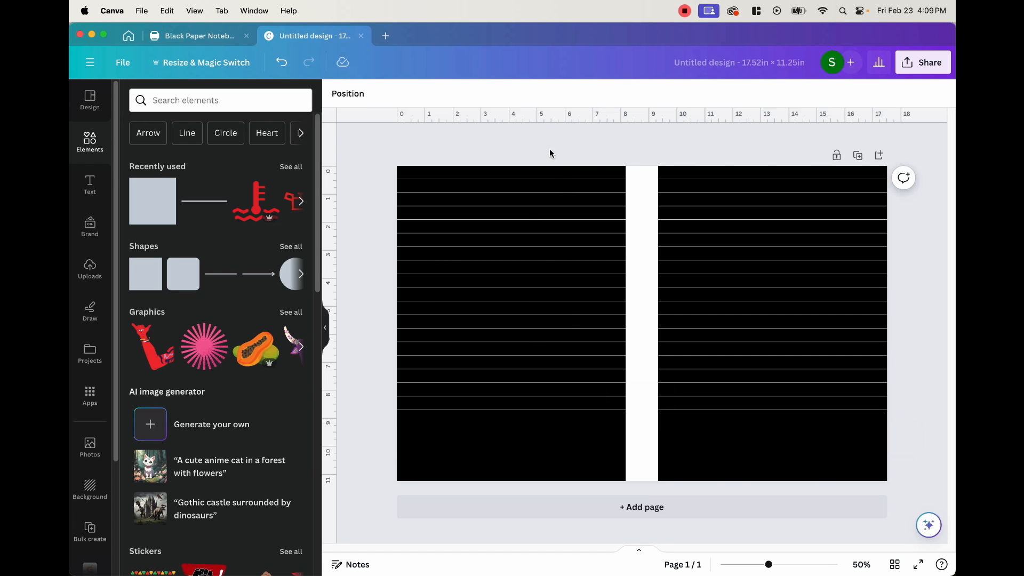
left_click(509, 320)
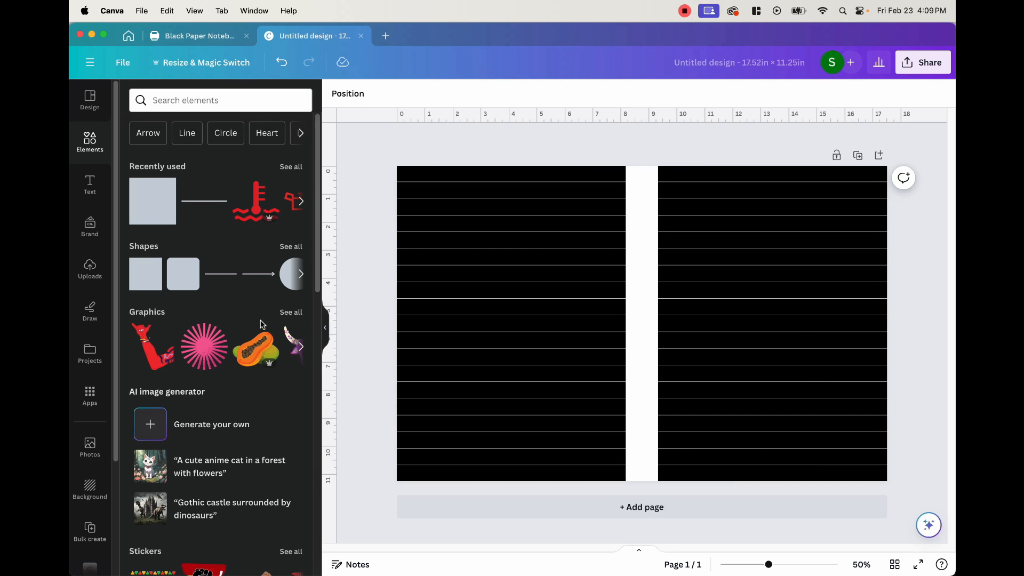
Step: Add a white 'Black Paper Notebook' heading on the right page and name the design Black Paper Notebook
left_click(90, 183)
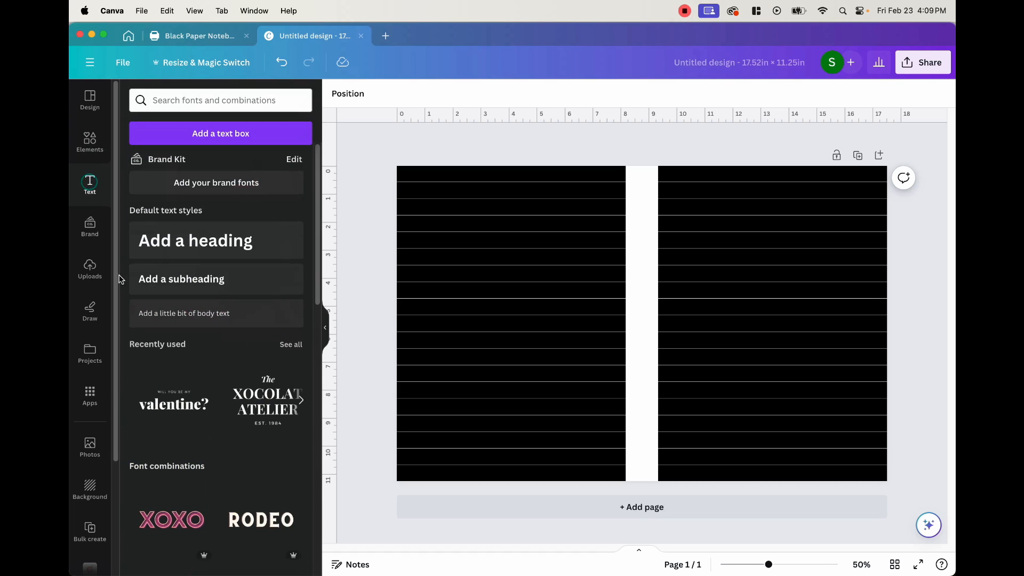
left_click(195, 240)
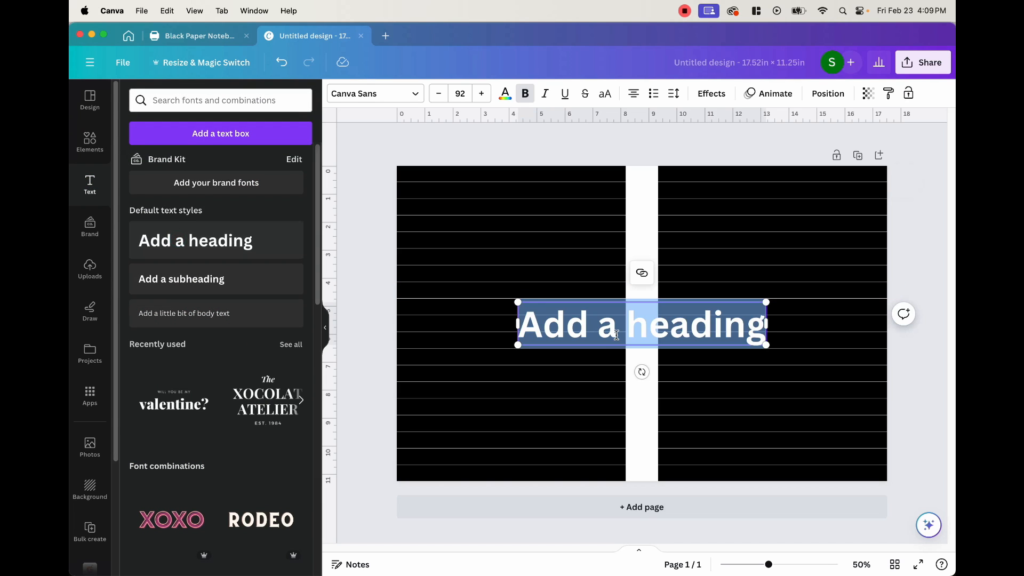
type("BC")
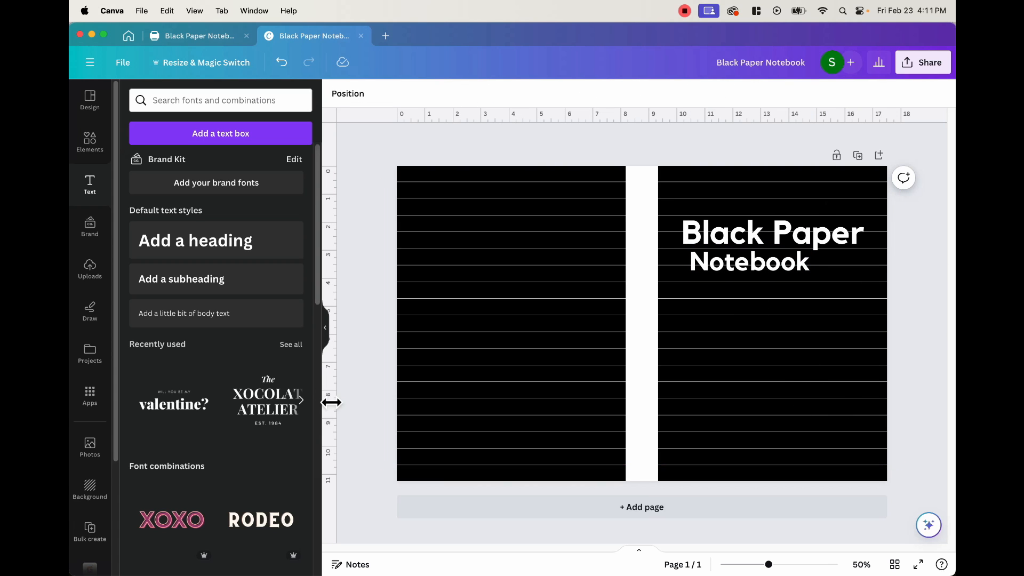
left_click(90, 141)
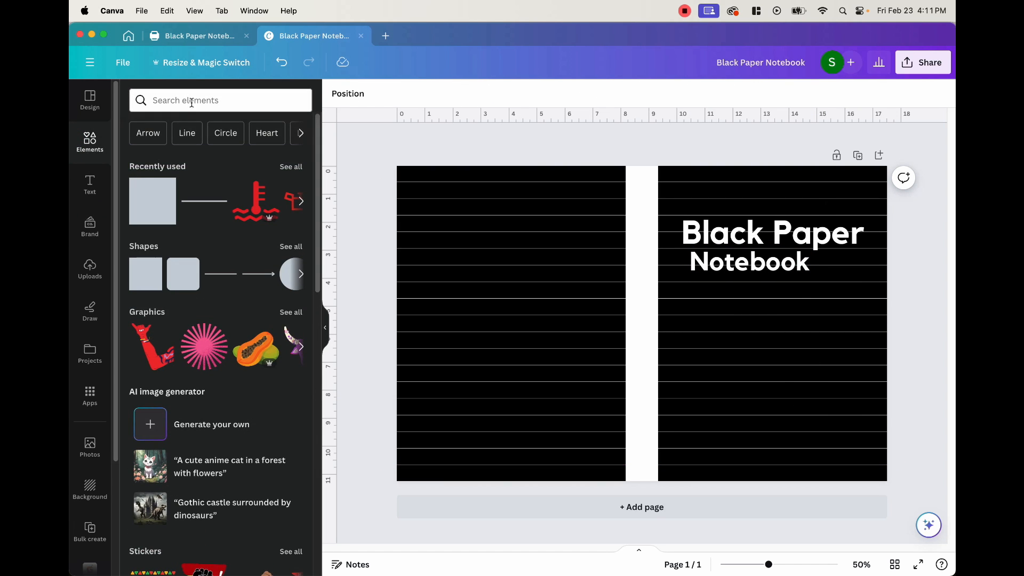
Step: Search 'neon fruits' and add neon outline taco, nachos, wrap and flower graphics to the right page
left_click(221, 100)
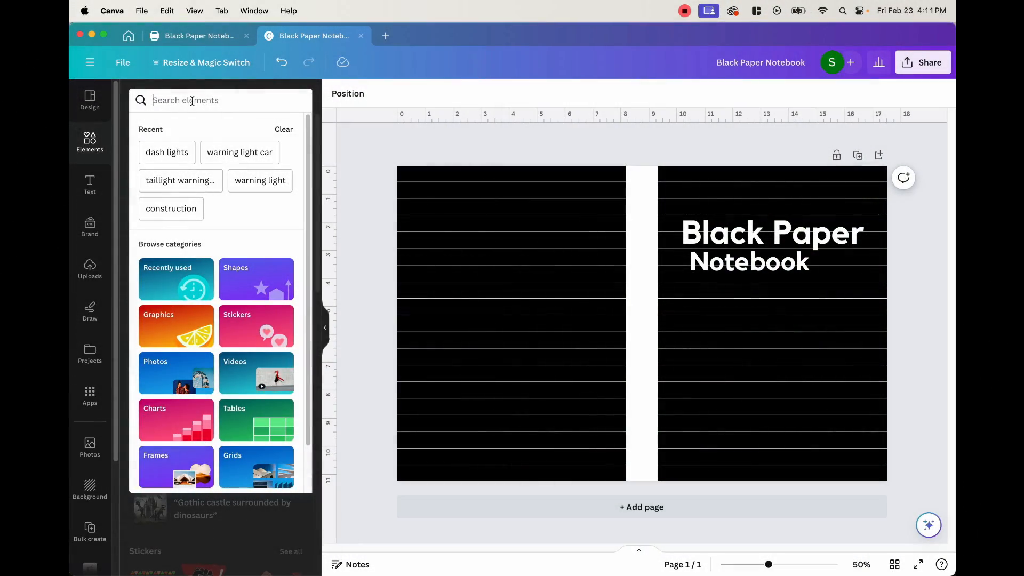
type("fr")
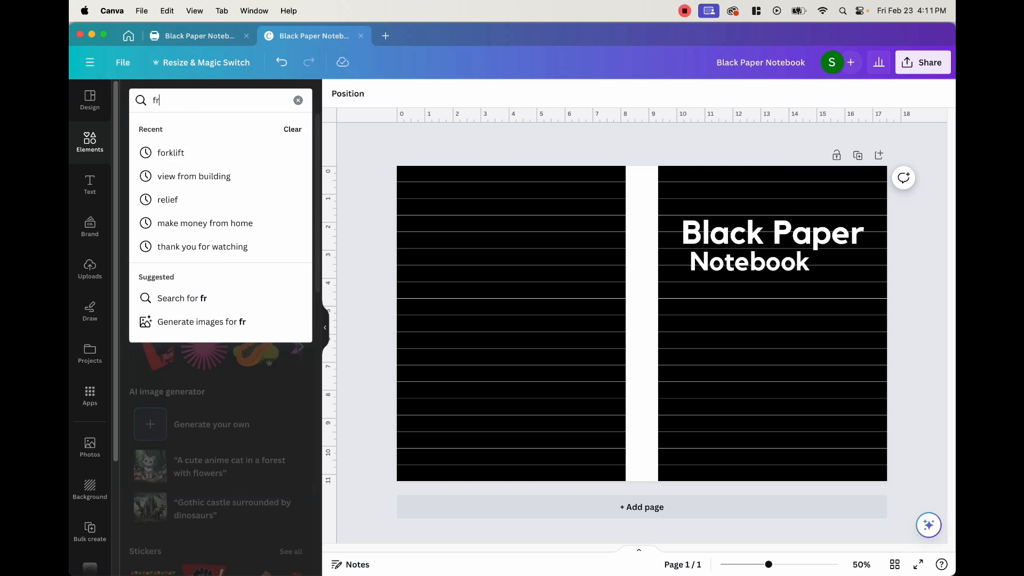
type("neon fruits")
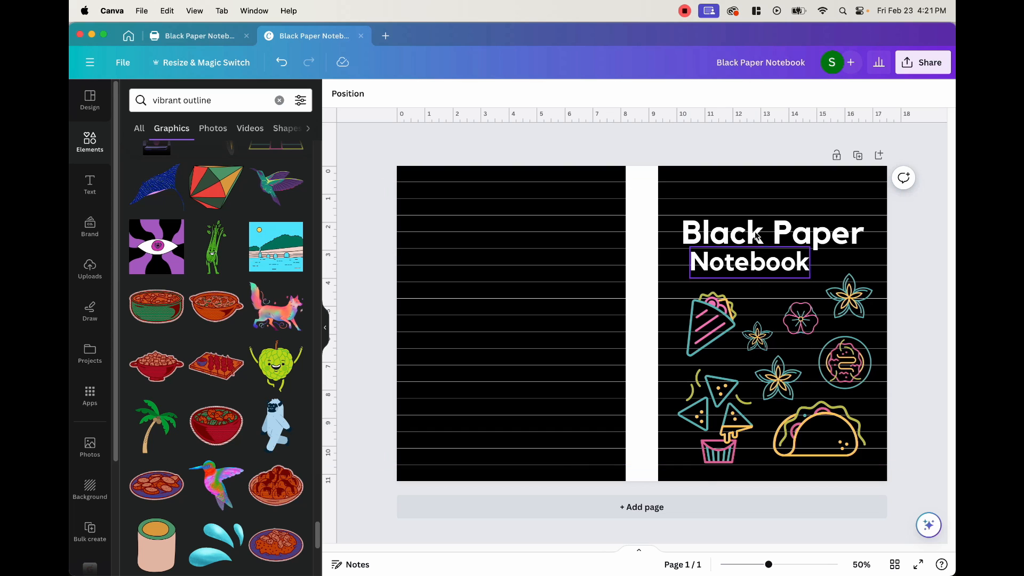
left_click(770, 232)
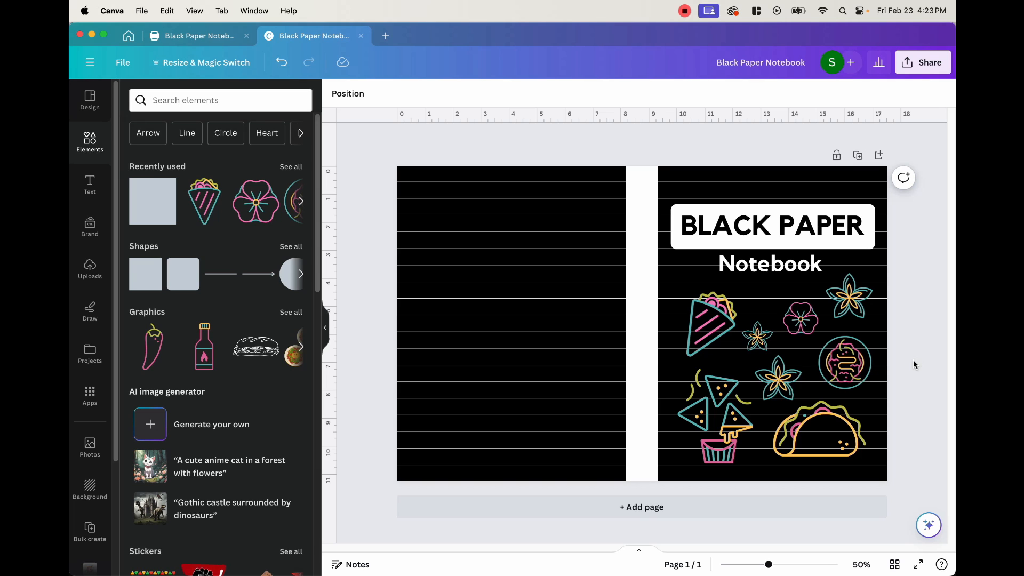
mouse_move(123, 62)
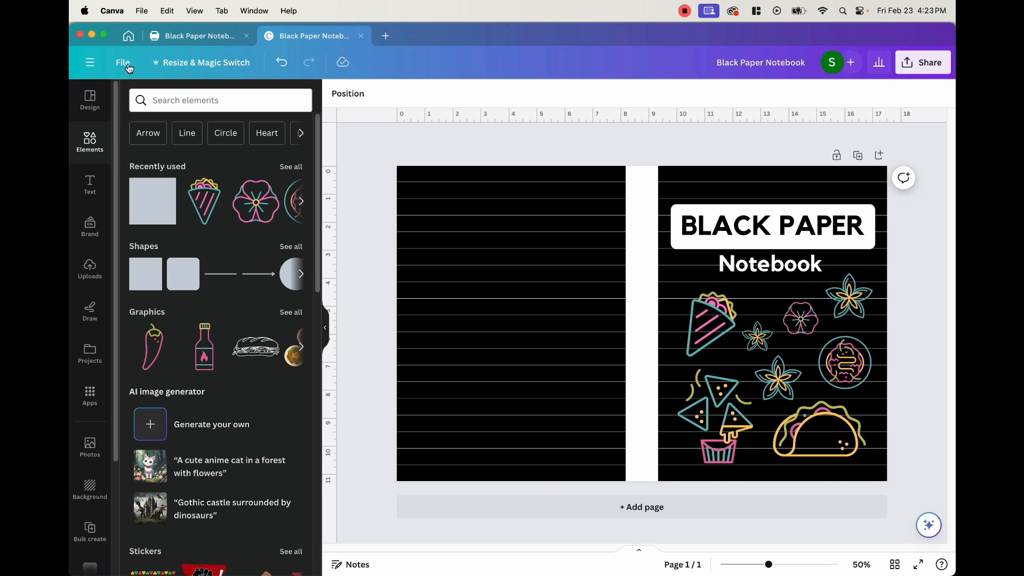
Step: Create a custom-size 8.5 × 11 inch design from the Canva home page
left_click(129, 35)
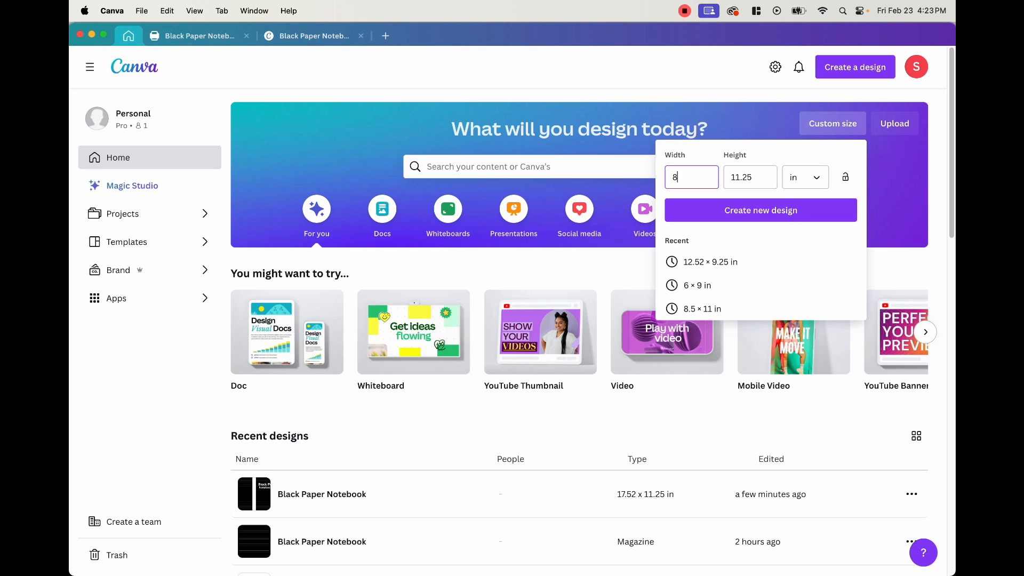
type(".5")
left_click(750, 176)
type("11")
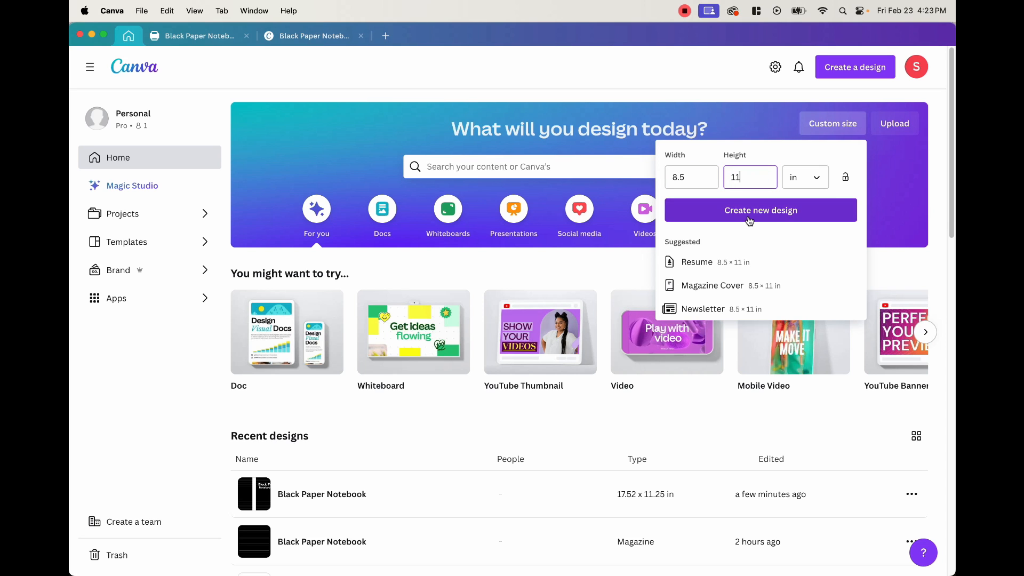
left_click(759, 210)
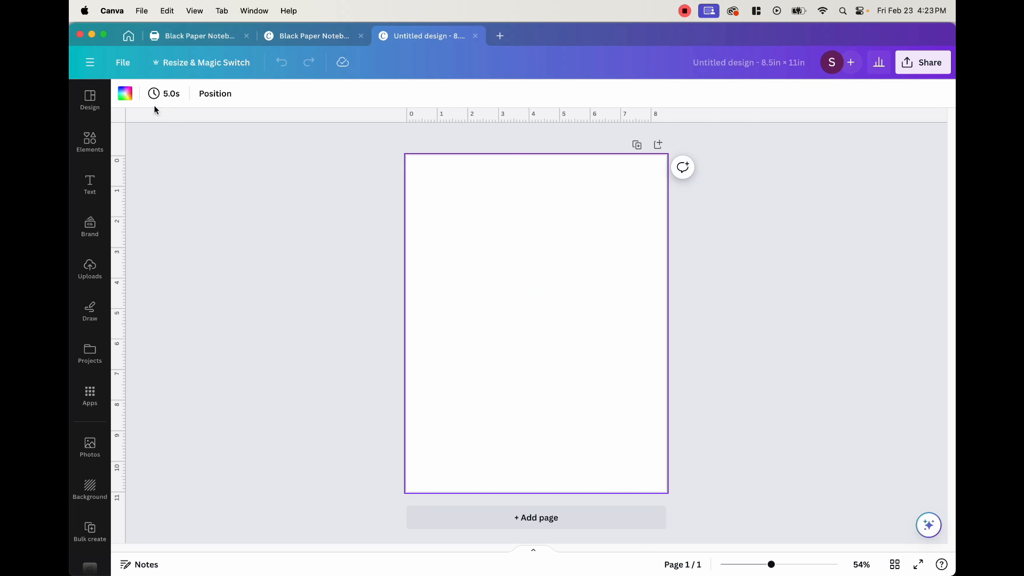
Step: Set the new page's background colour to solid black
left_click(124, 93)
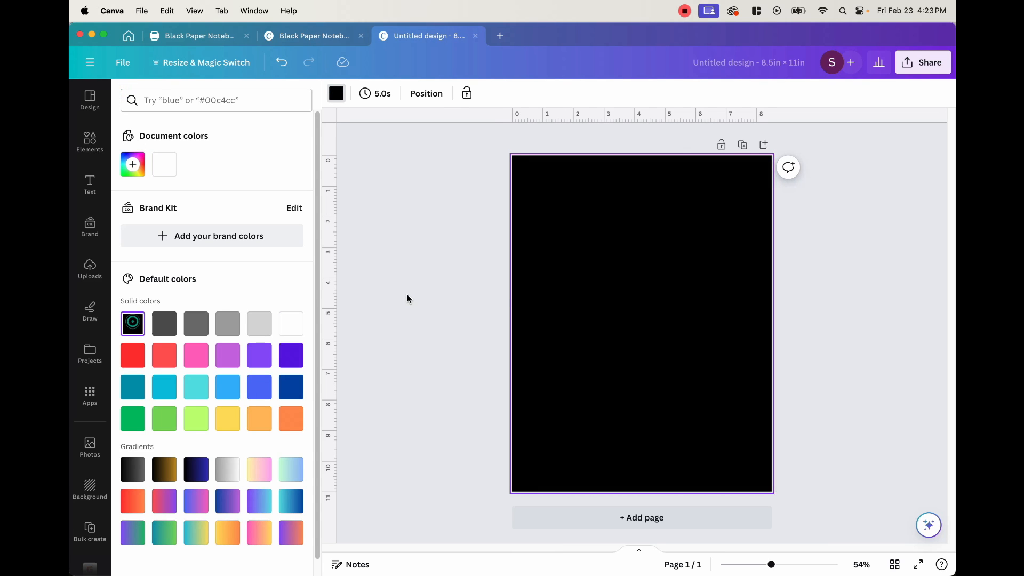
Step: Add the heading 'This Black Paper Notebook Belongs to:' with a white line placed beneath it
left_click(90, 185)
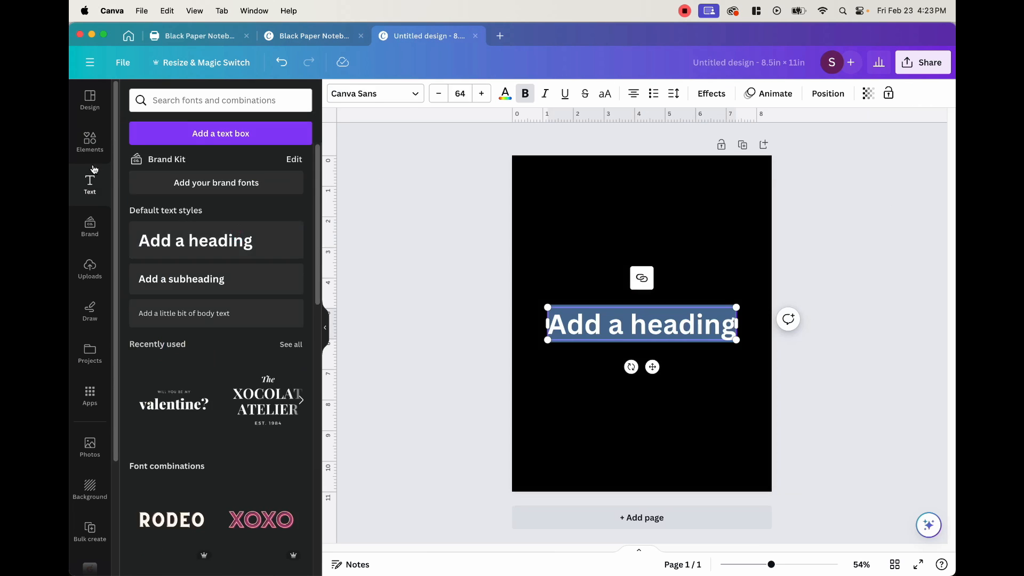
type("This Black Paper Notebook Belongs to:")
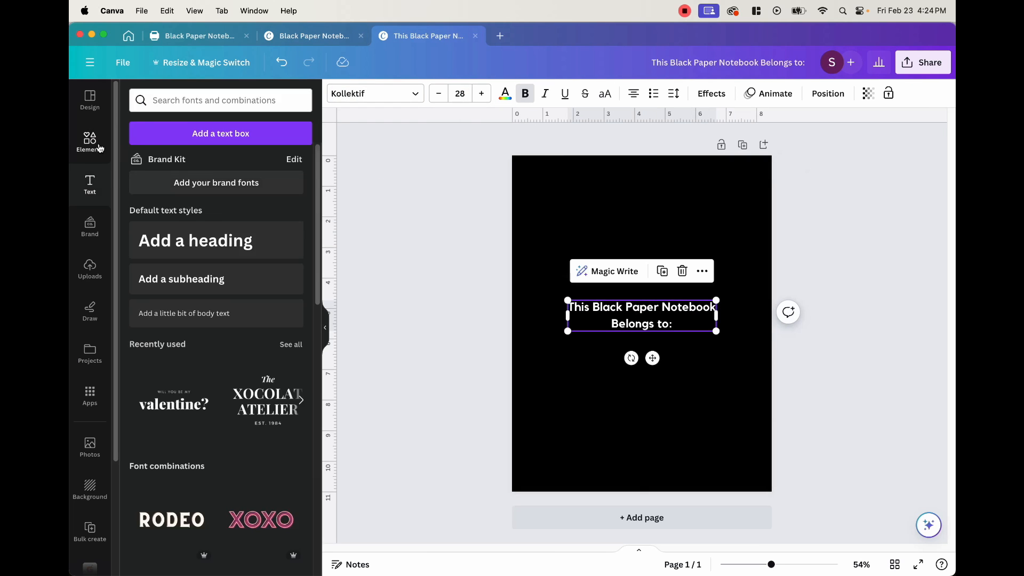
left_click(90, 142)
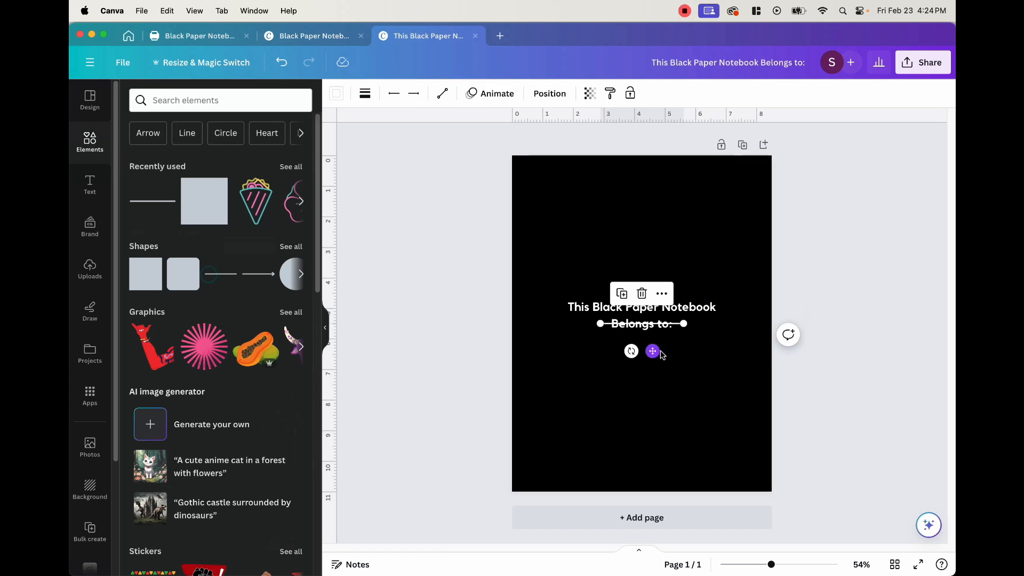
left_click(364, 93)
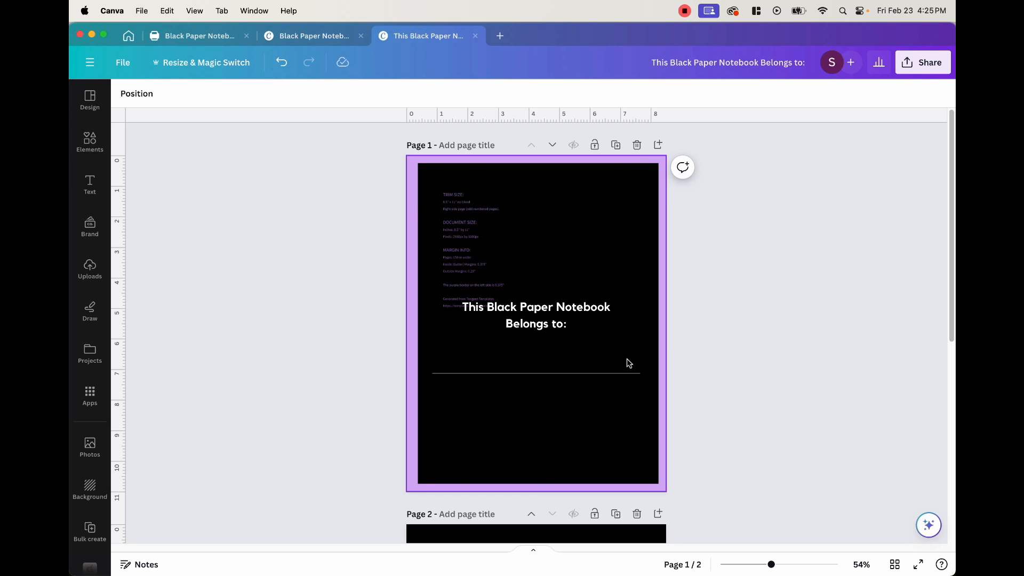
mouse_move(416, 183)
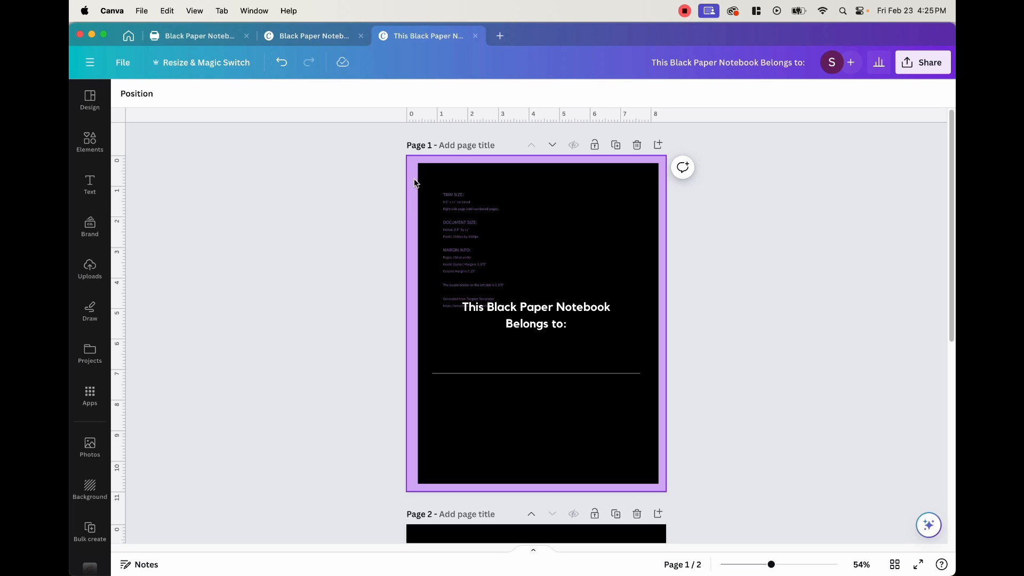
mouse_move(405, 304)
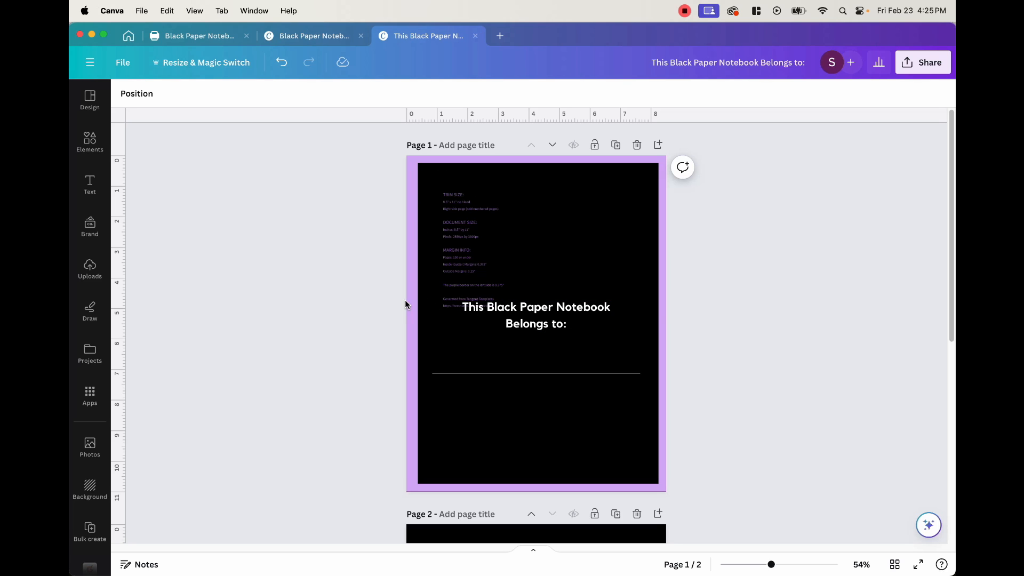
mouse_move(717, 361)
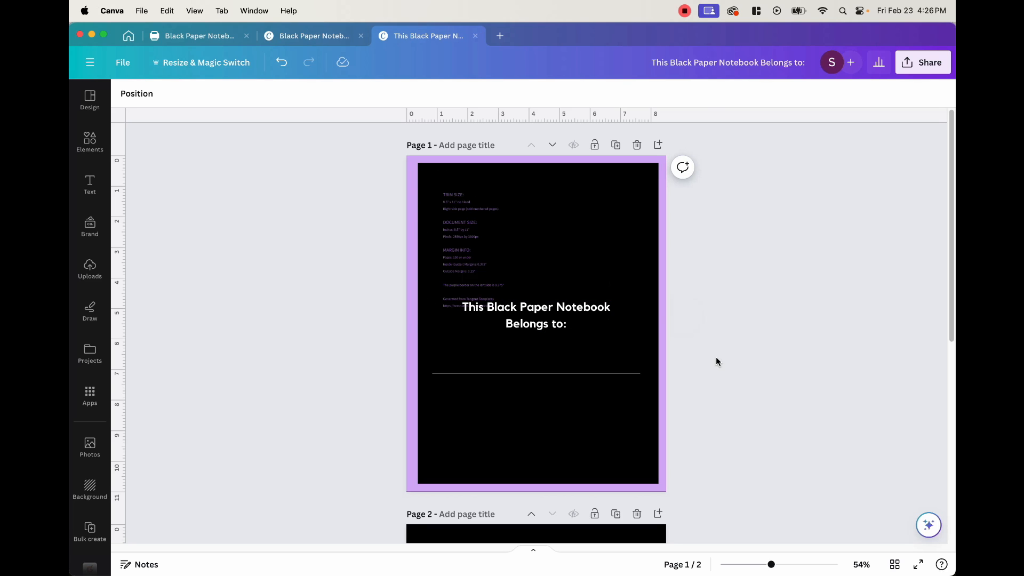
scroll("down", 3)
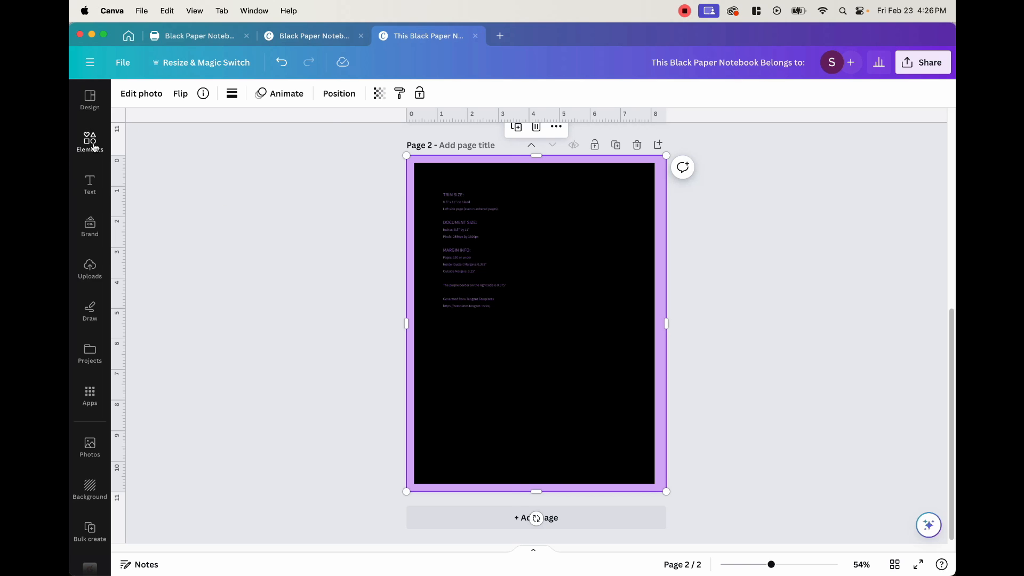
Step: Add a solid-stroke white line to page 2 as the base ruled writing line
left_click(90, 142)
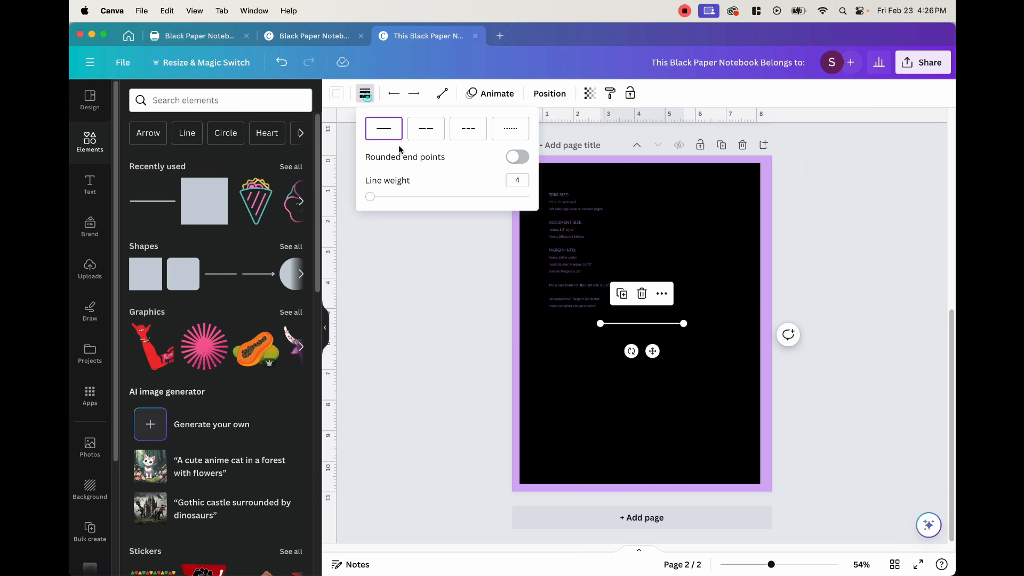
left_click(376, 277)
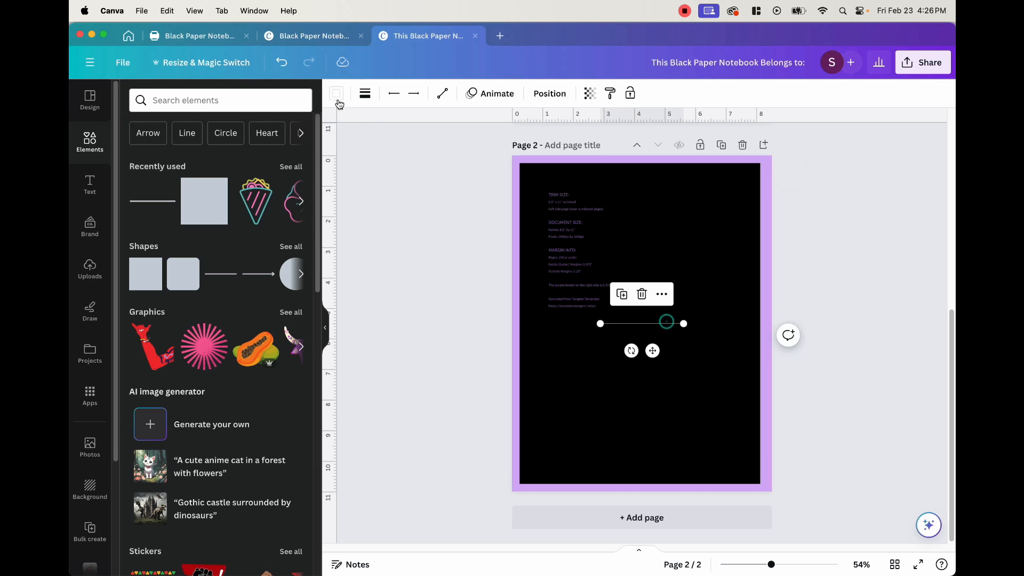
left_click(337, 93)
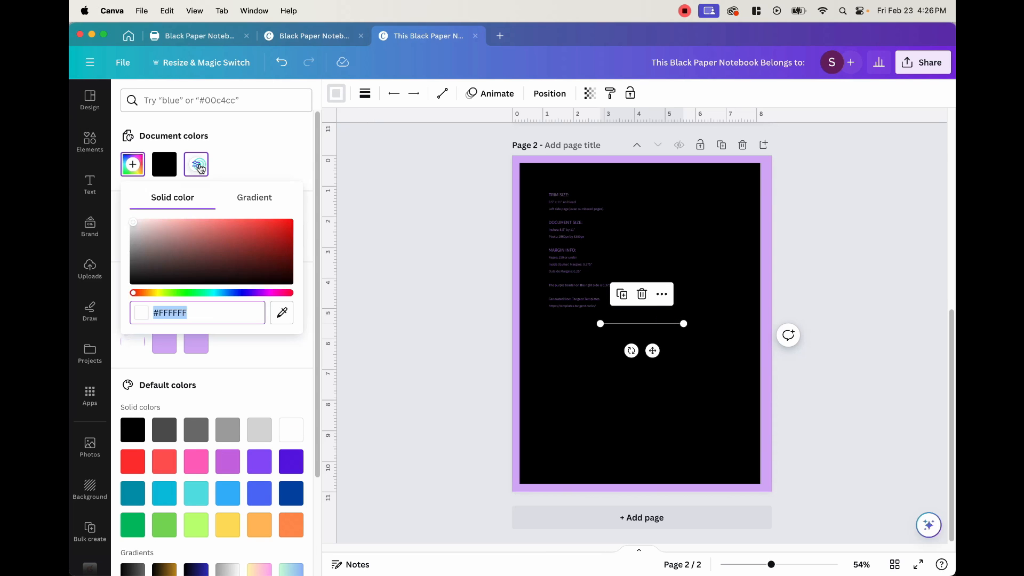
left_click(90, 141)
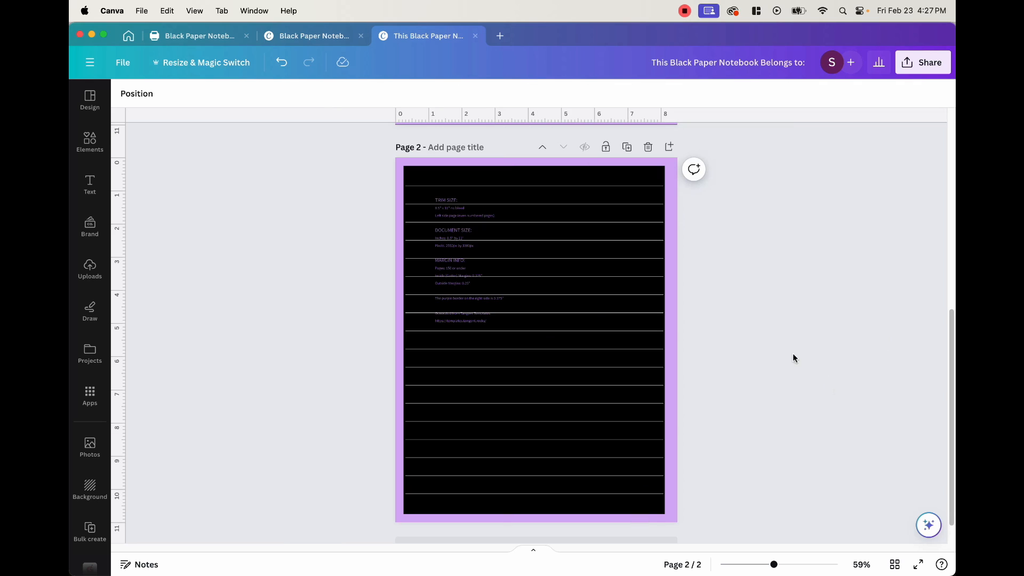
mouse_move(724, 346)
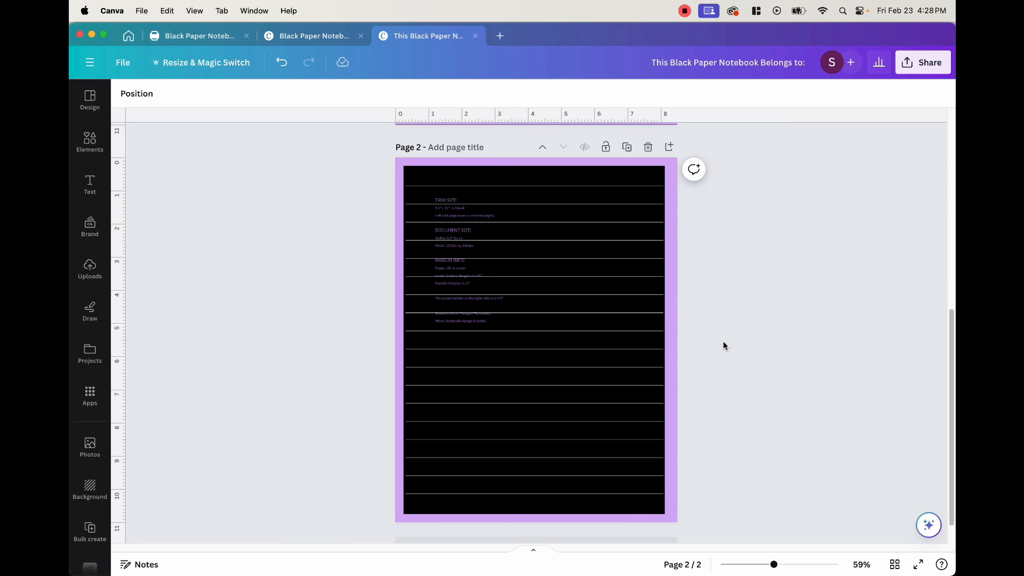
mouse_move(625, 146)
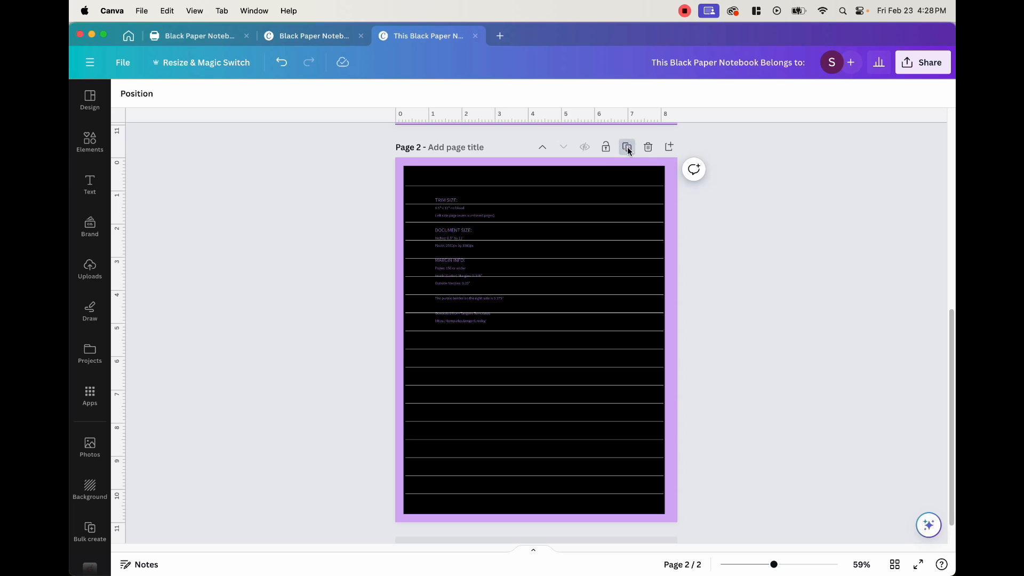
Step: Duplicate lined page 2 into a third page and deselect the copied lines
left_click(626, 146)
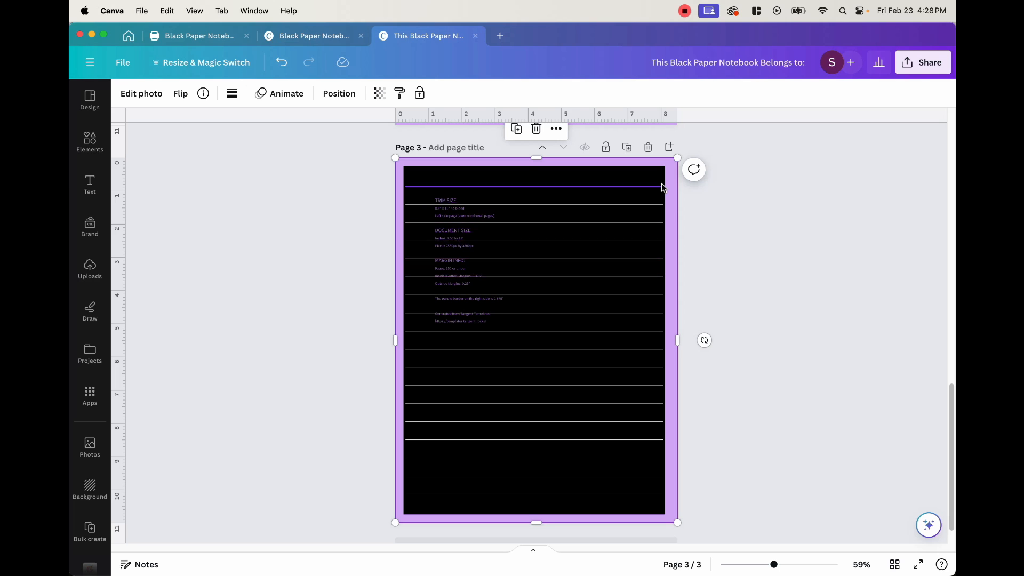
scroll("up", 3)
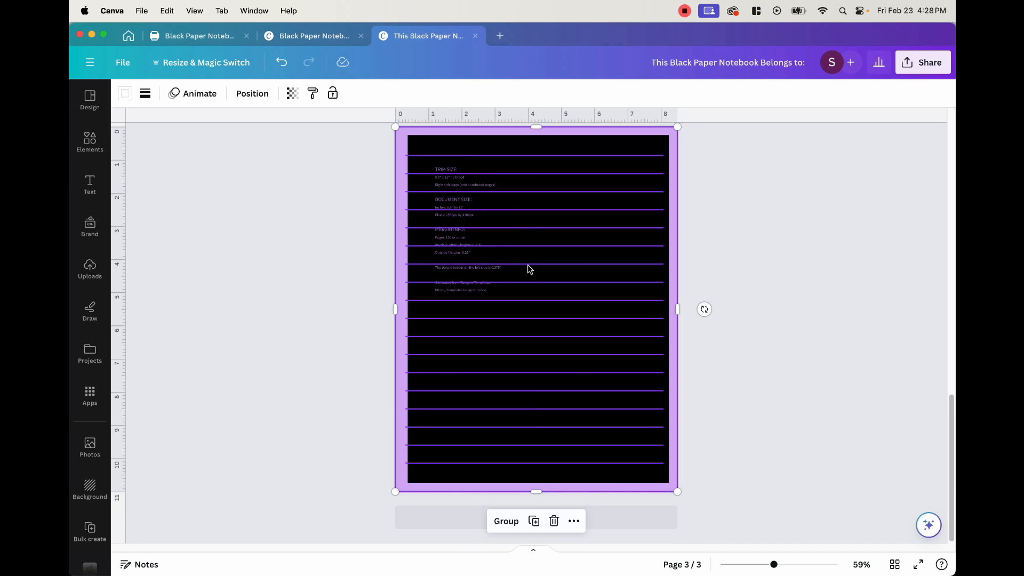
left_click(504, 281)
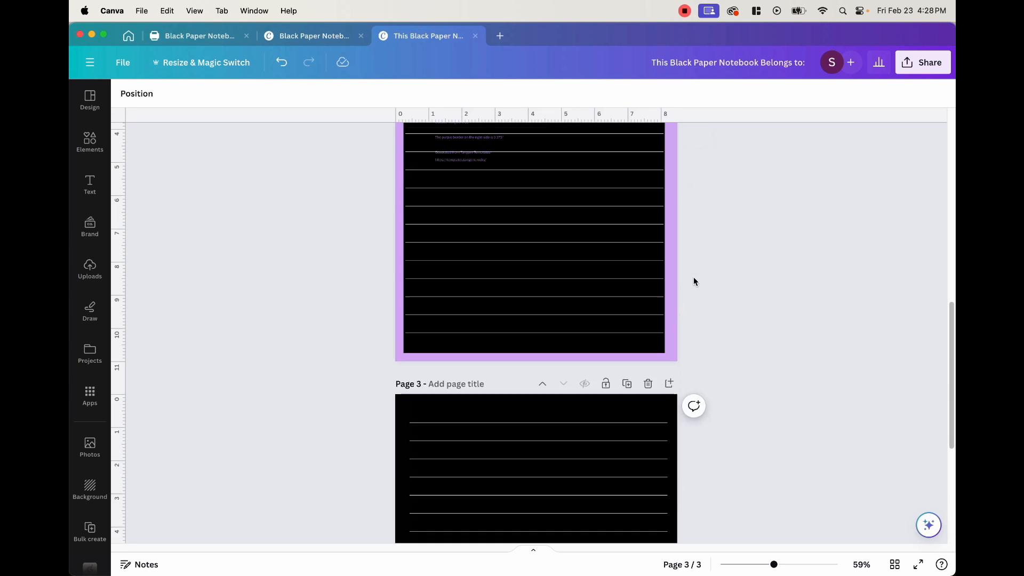
scroll("up", 3)
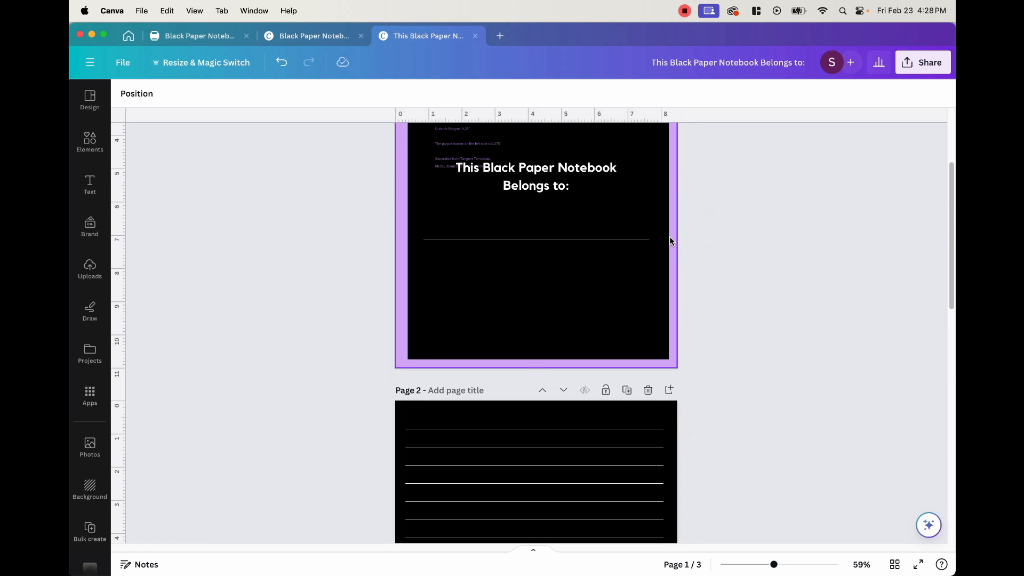
Step: Scroll down to the lined page to reach the trim-size guide text
scroll("down", 3)
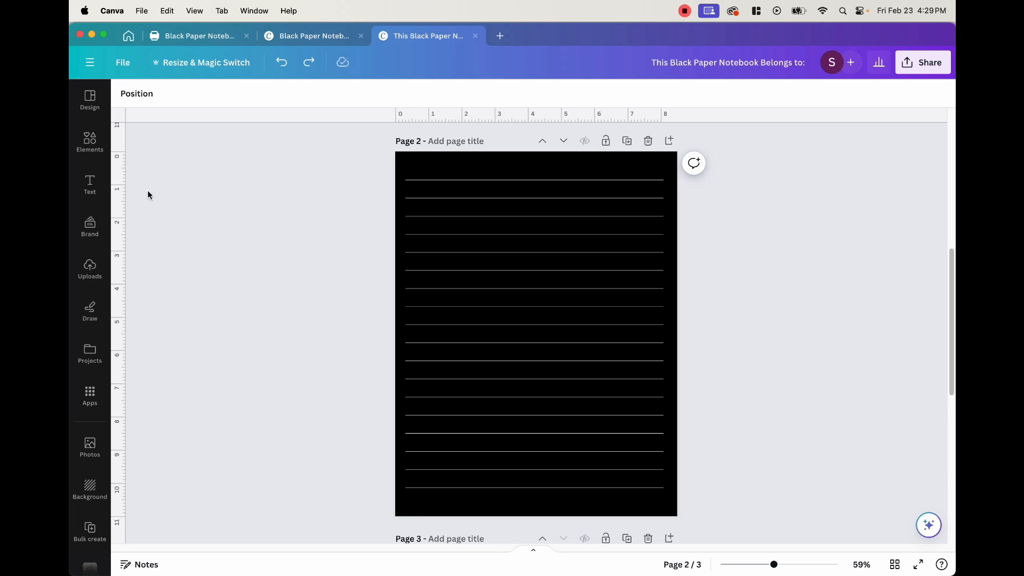
Step: Search 'fruit outline' and place fruit doodles along the bottom line of page 2
left_click(90, 140)
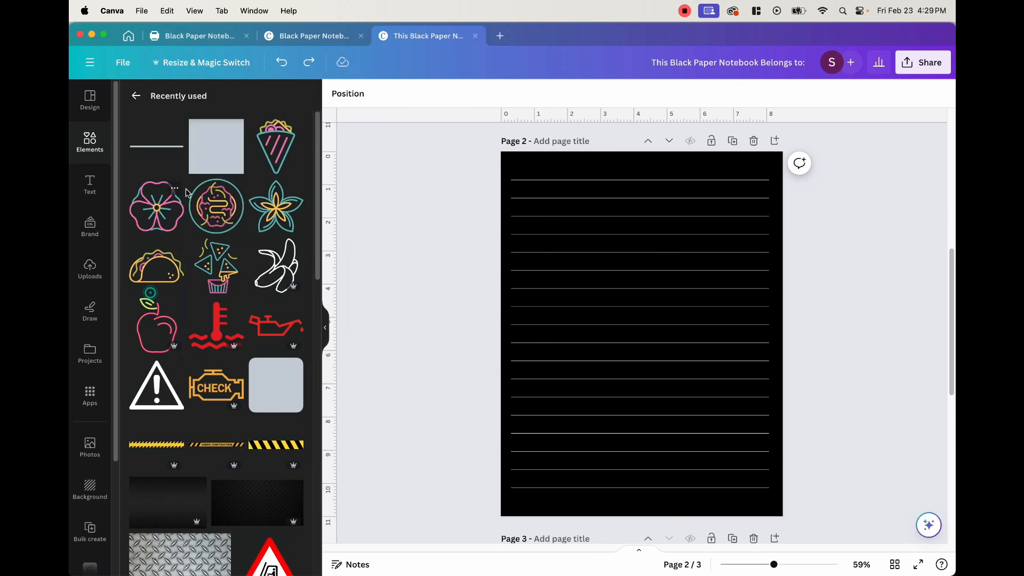
type("fruit outline")
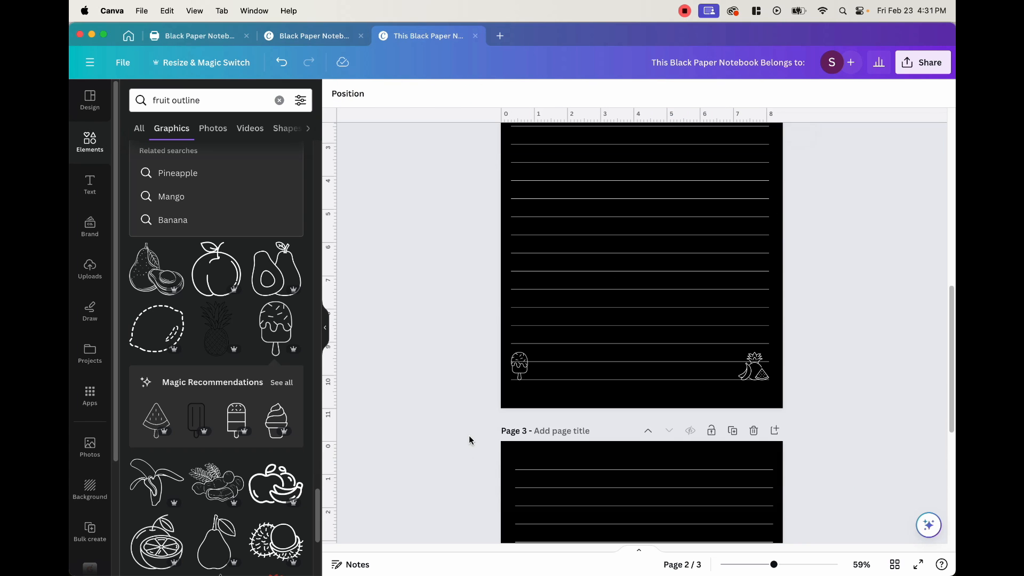
left_click(518, 364)
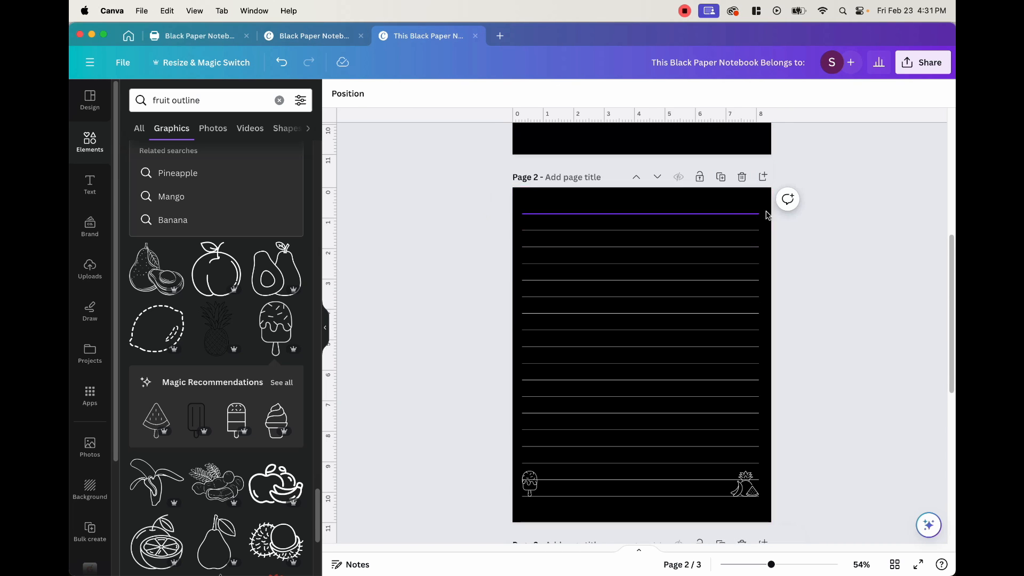
left_click(893, 565)
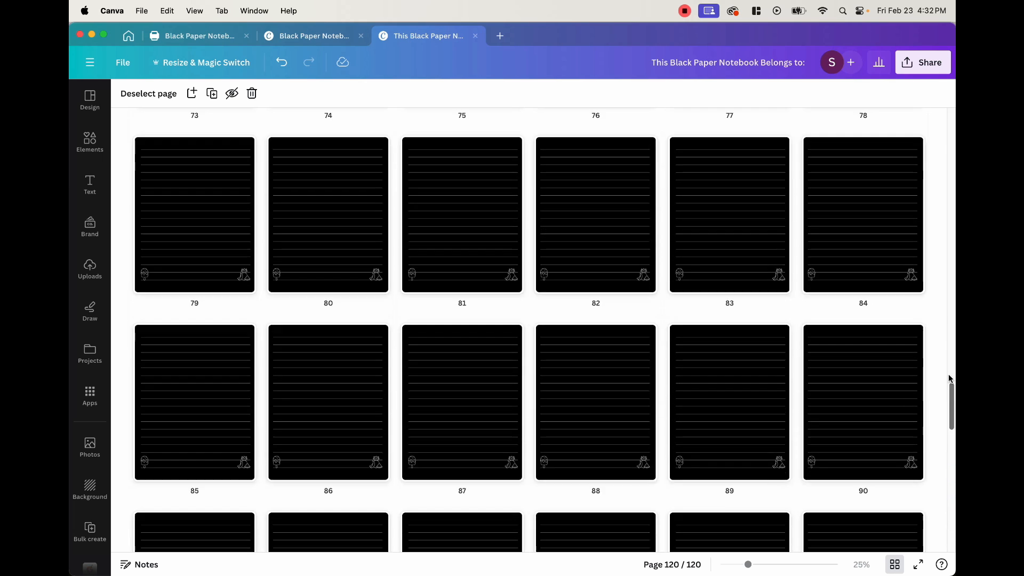
scroll("up", 3)
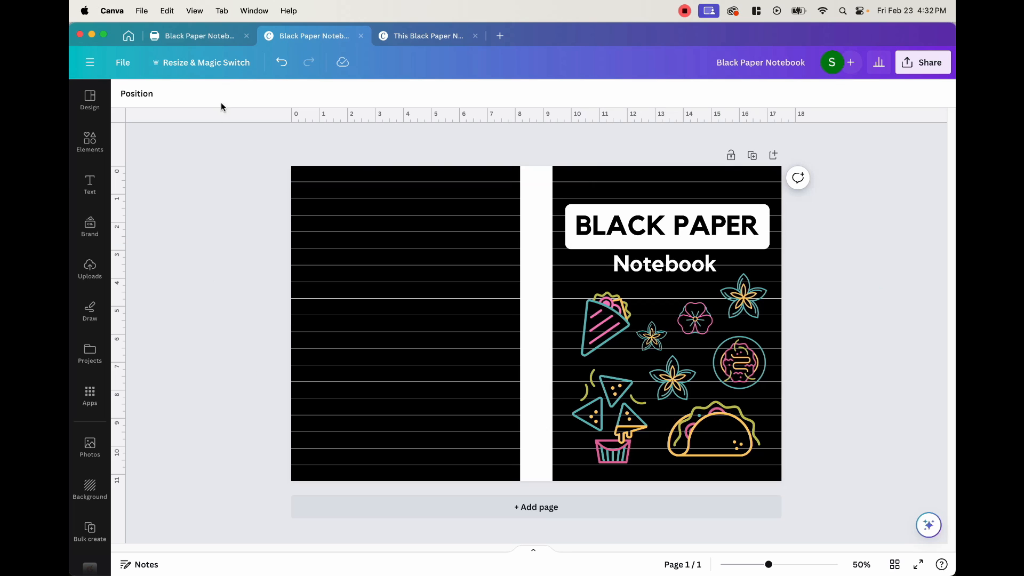
left_click(425, 36)
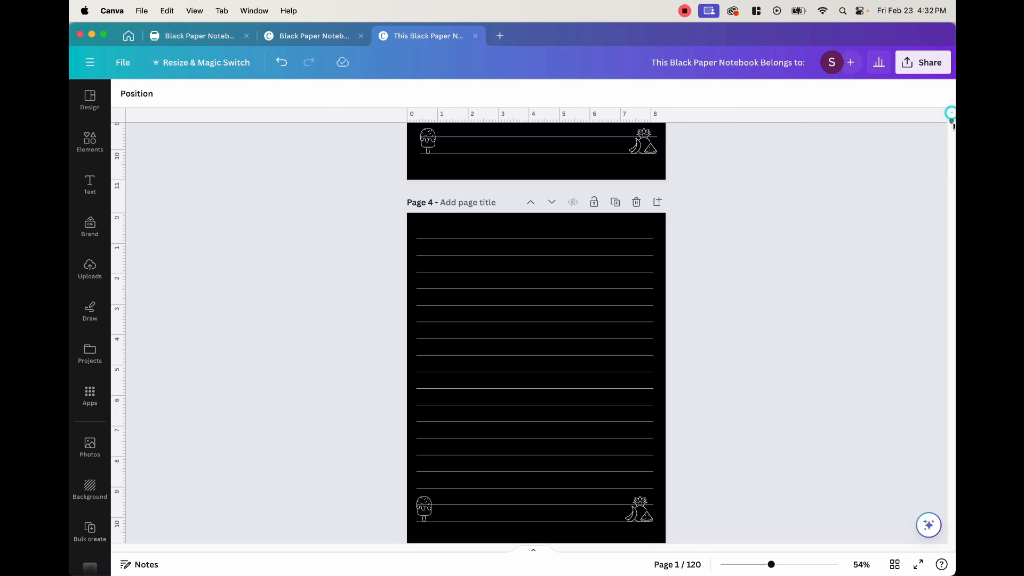
scroll("up", 3)
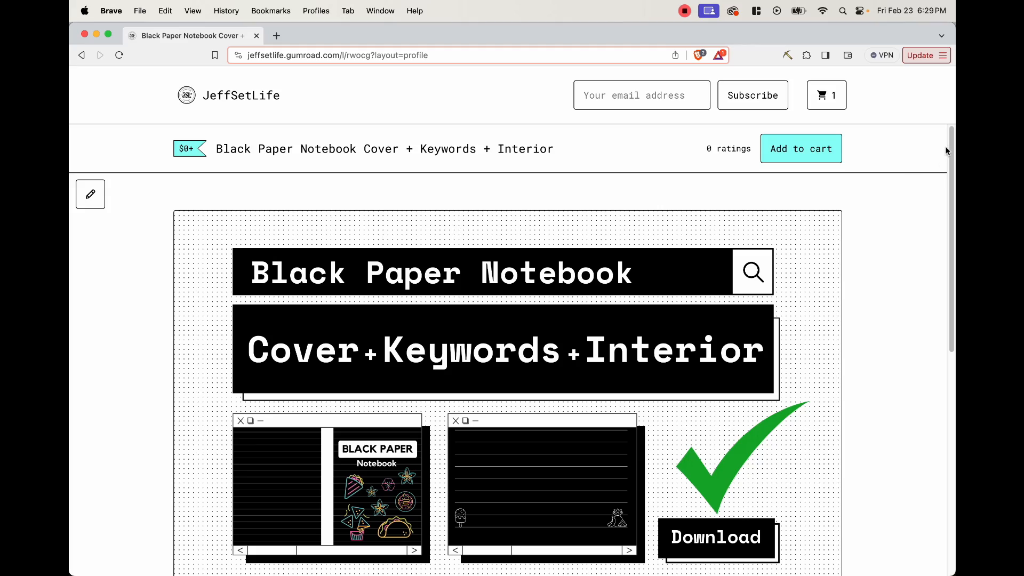
scroll("down", 3)
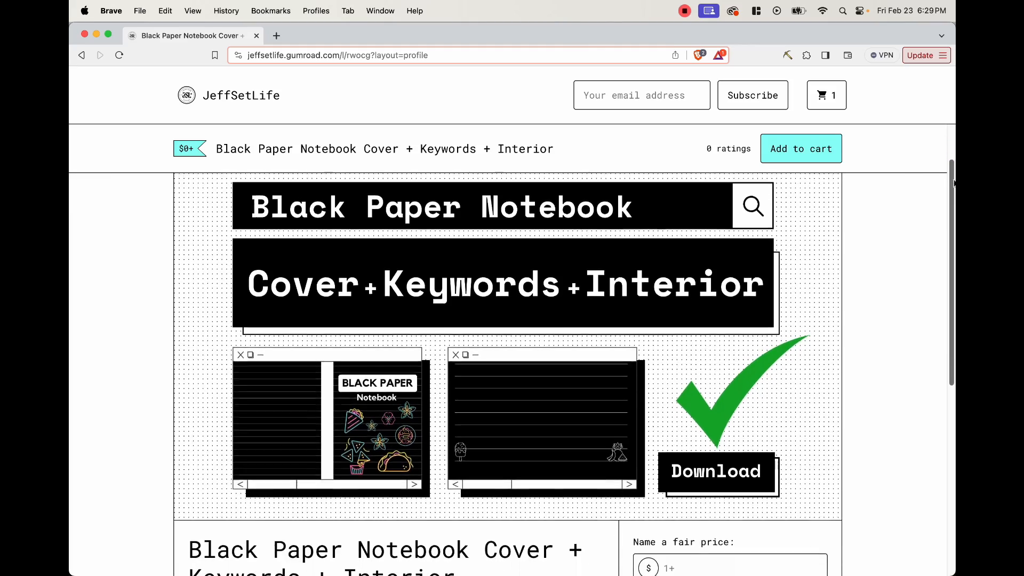
scroll("down", 3)
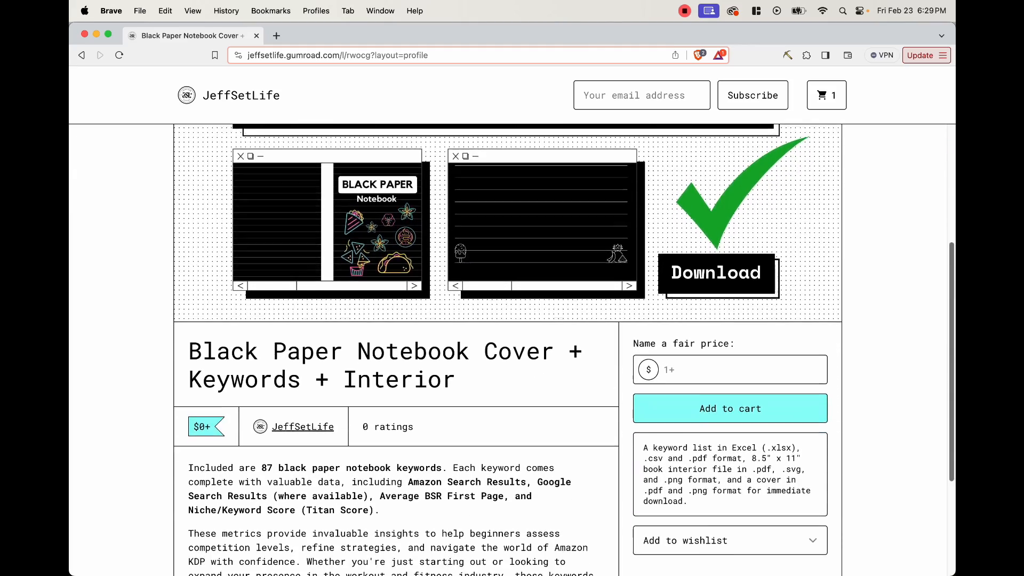
scroll("down", 3)
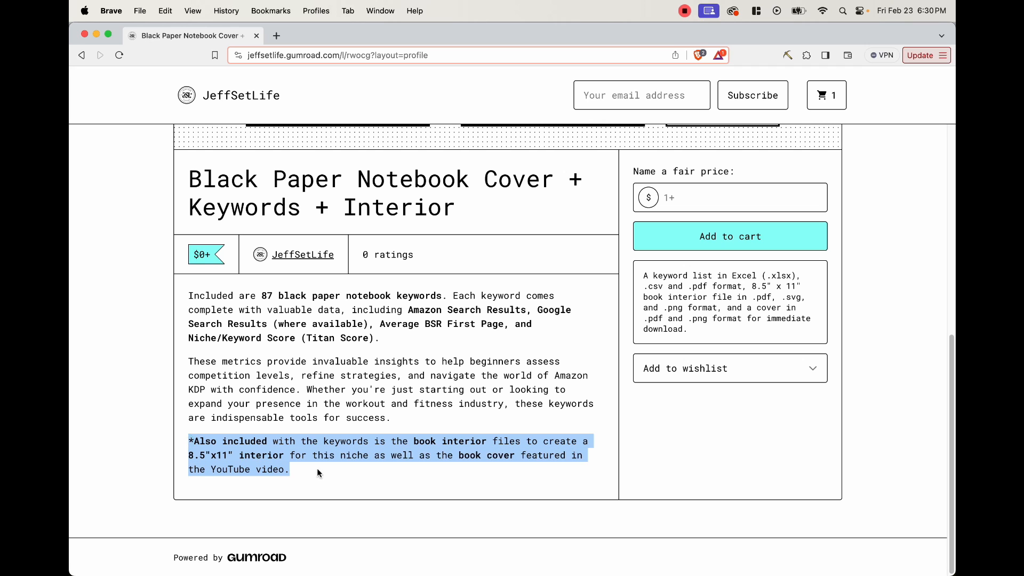
left_click(901, 386)
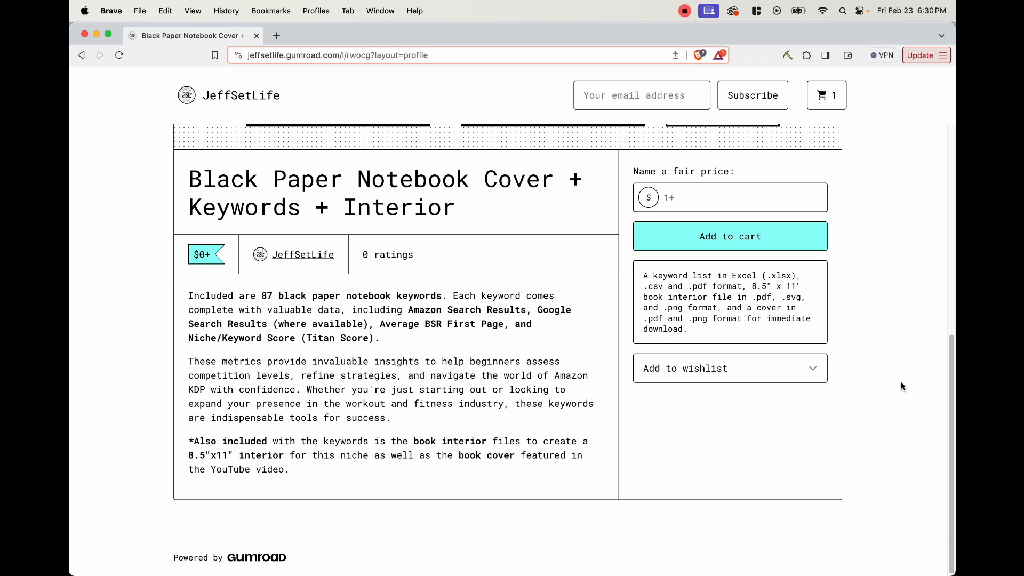
scroll("up", 3)
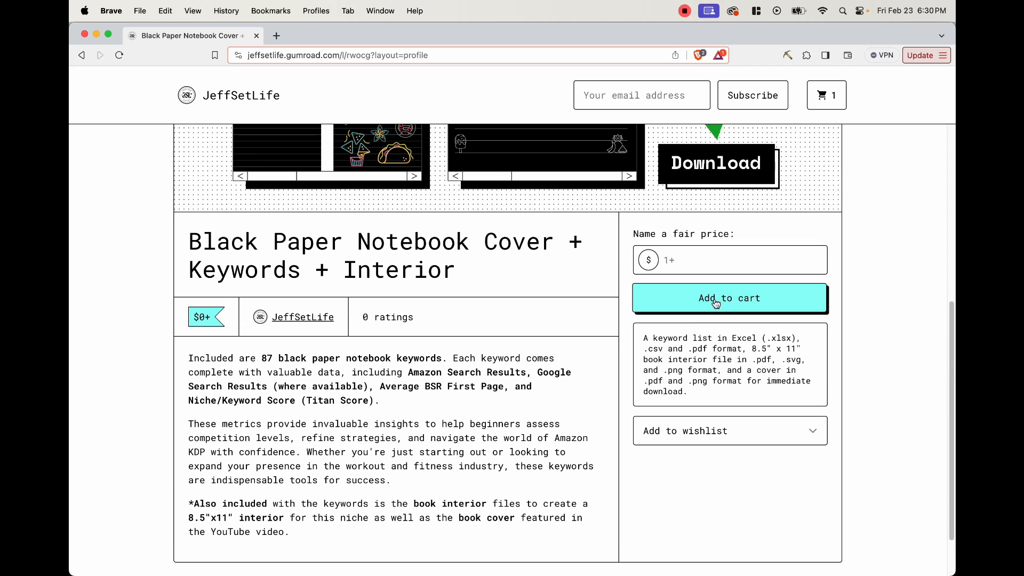
mouse_move(951, 338)
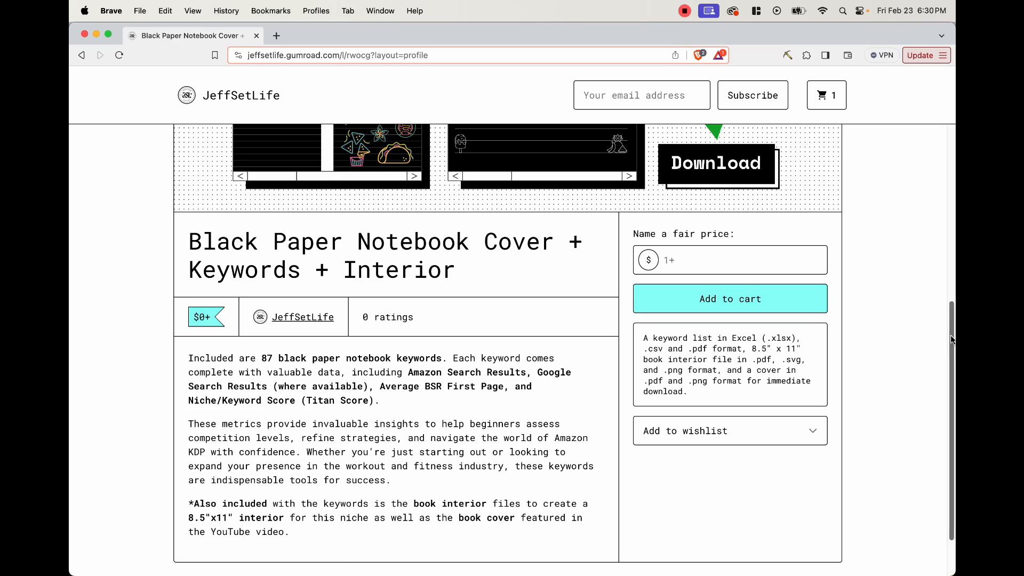
scroll("up", 3)
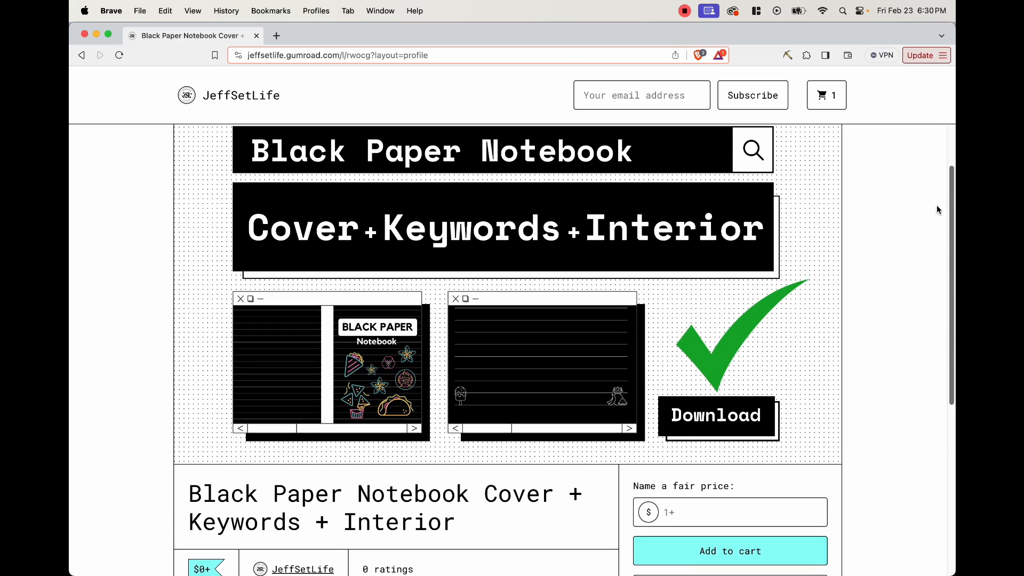
scroll("down", 3)
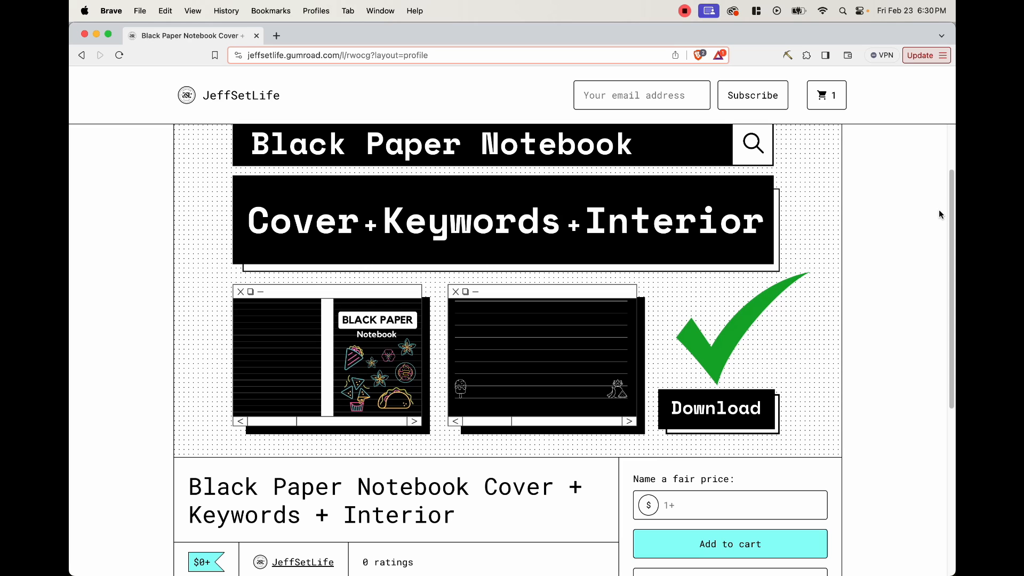
mouse_move(647, 420)
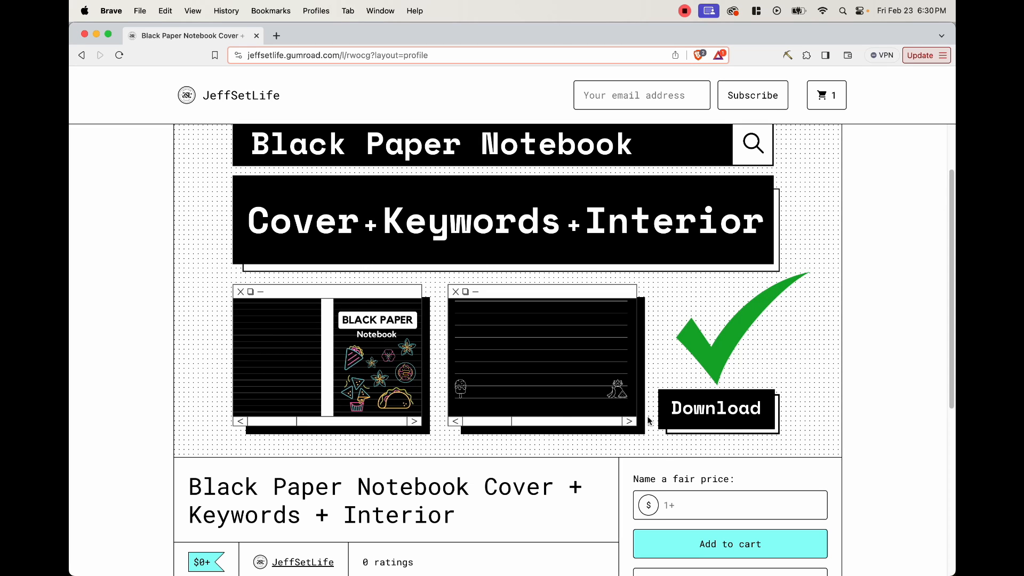
mouse_move(547, 251)
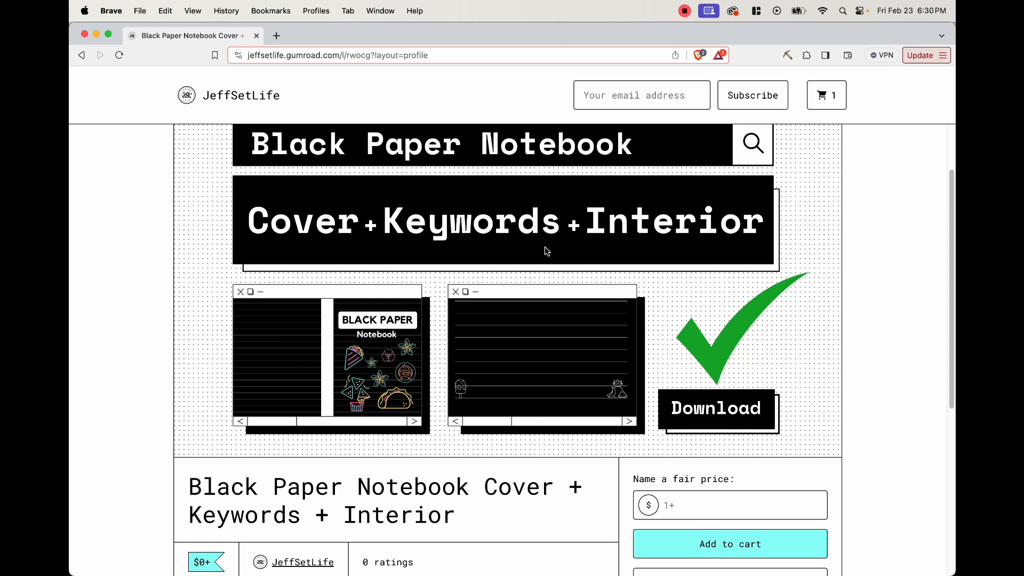